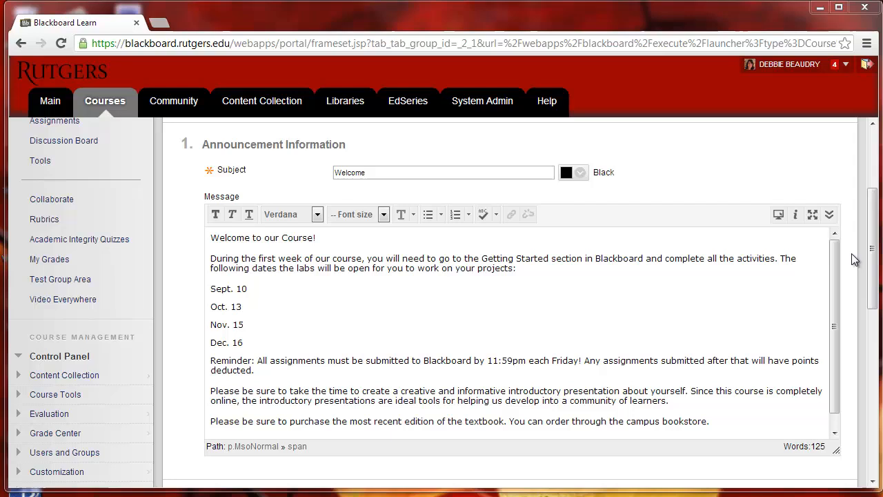
mouse_move(855, 251)
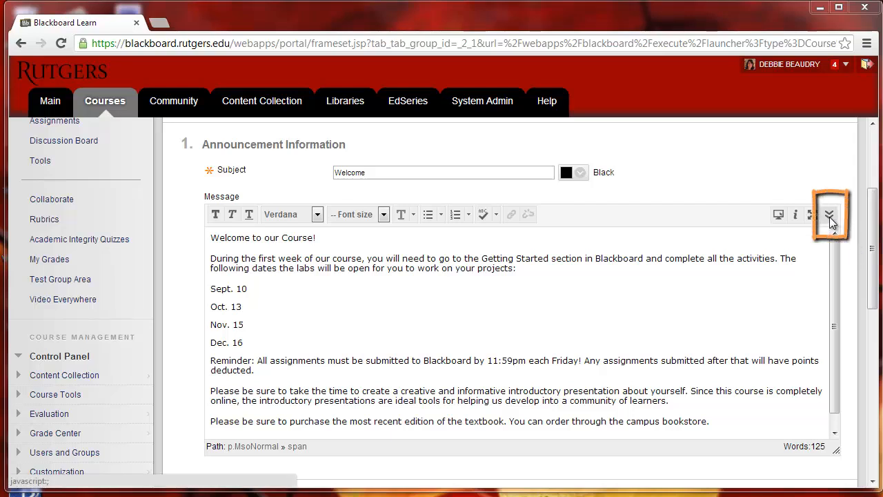
Expand the editor toolbar to show all formatting rows.
left_click(827, 215)
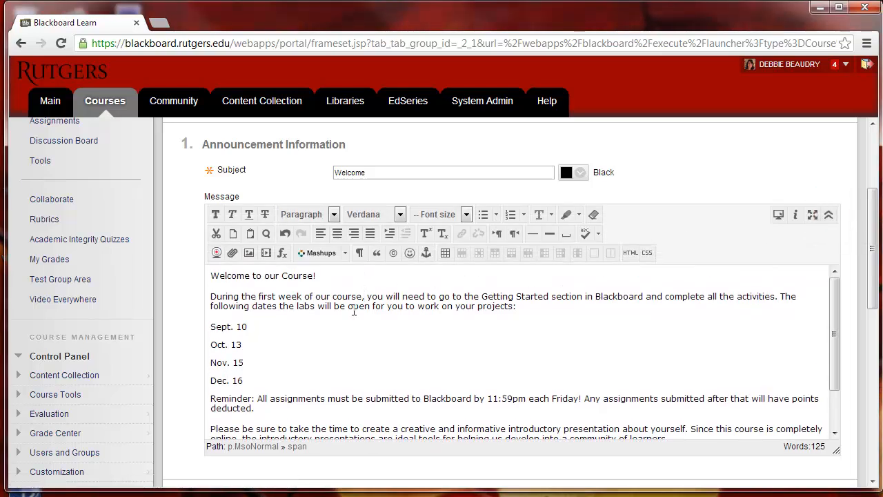
Make 'Welcome to our Course!' bold in Arial Black and choose a larger font size.
left_click(317, 276)
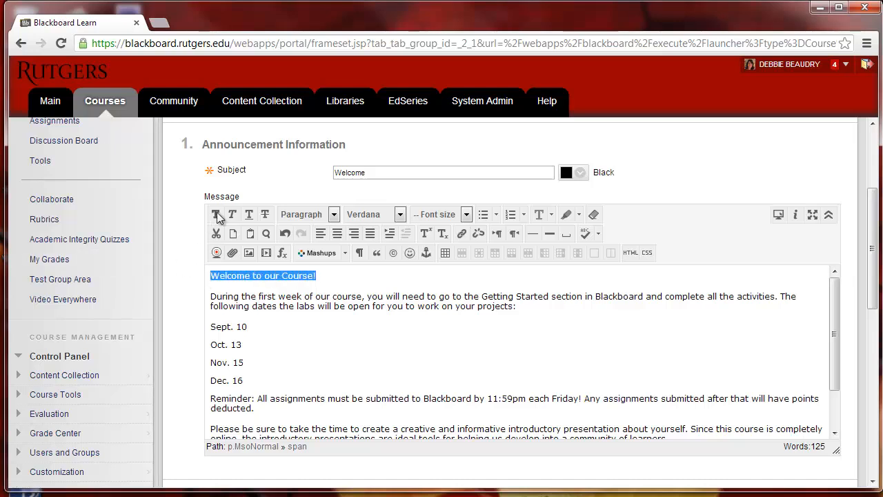
left_click(216, 214)
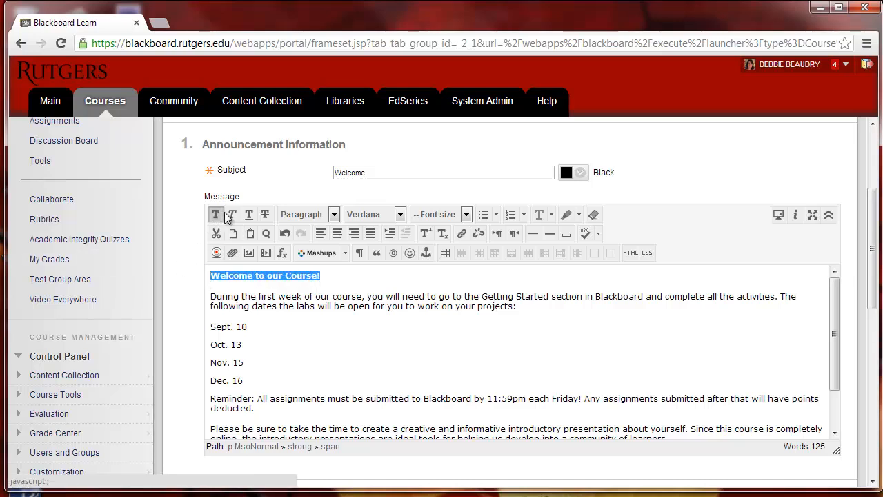
mouse_move(265, 215)
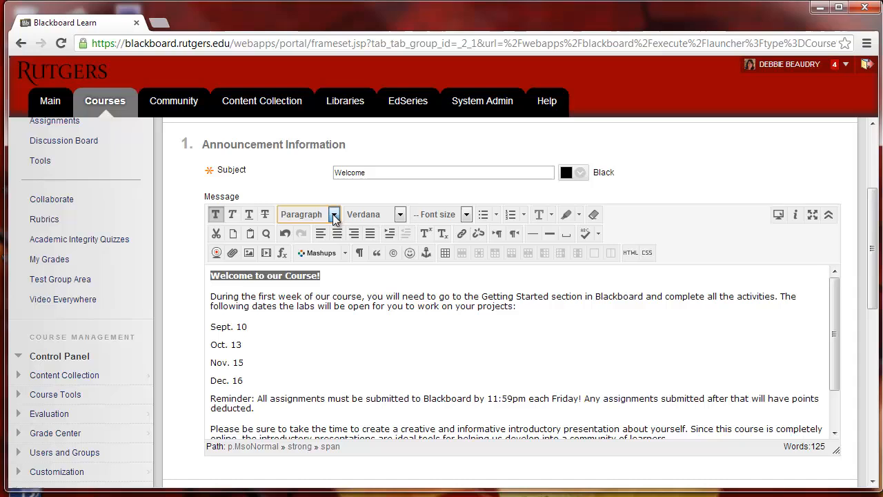
left_click(400, 214)
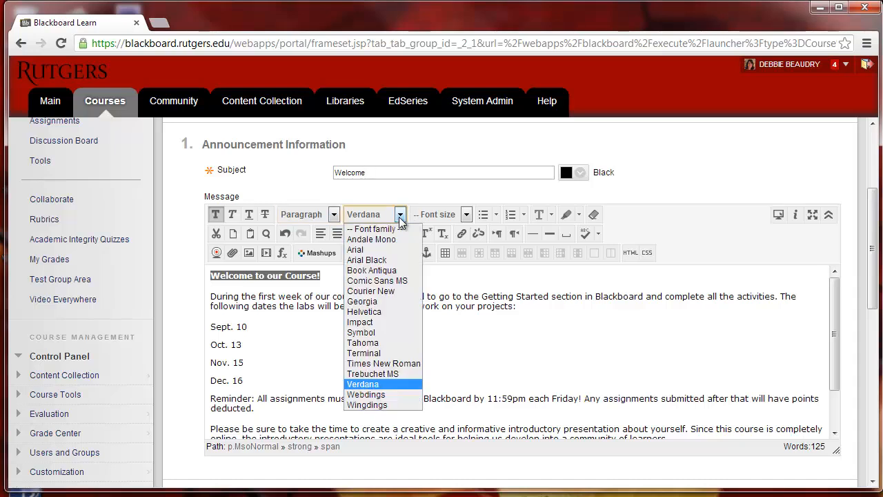
left_click(367, 260)
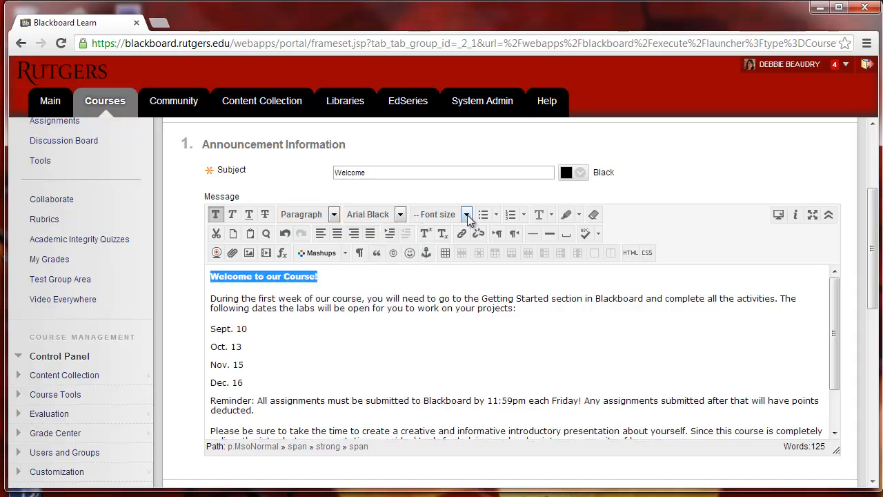
left_click(466, 214)
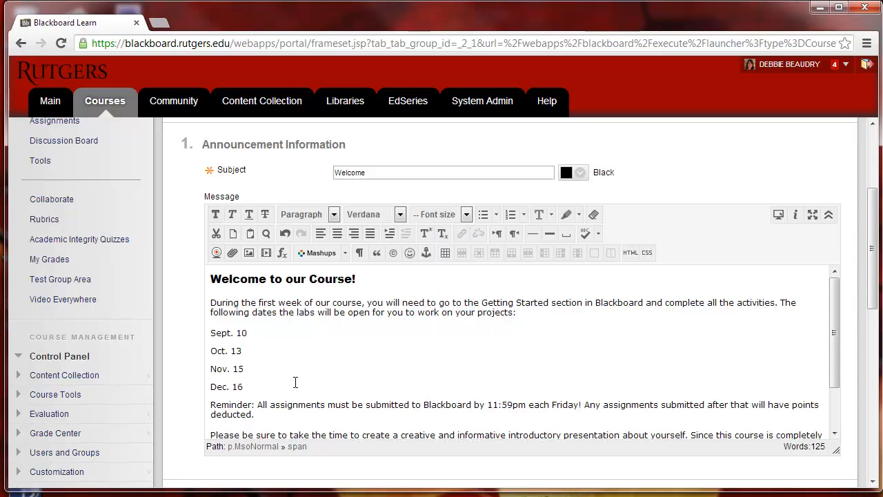
Format the four lab dates as a list, trying disc bullets and letters before plain numbering.
left_click_drag(215, 332, 243, 386)
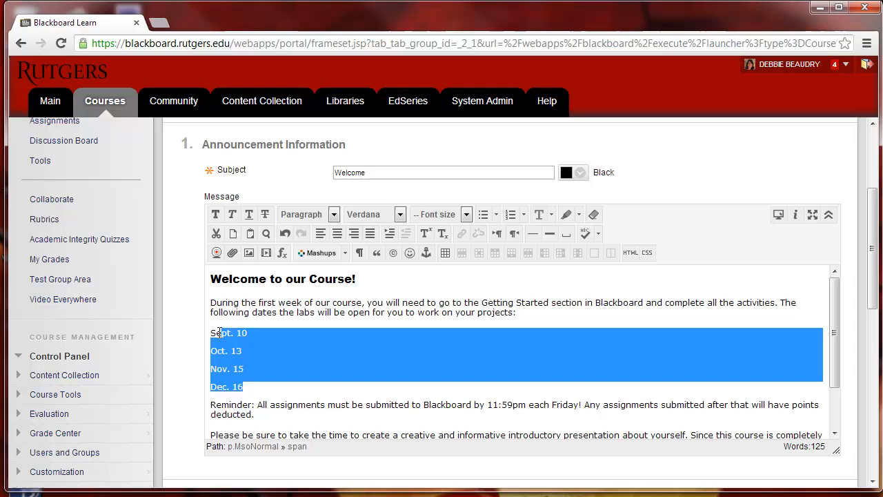
mouse_move(483, 213)
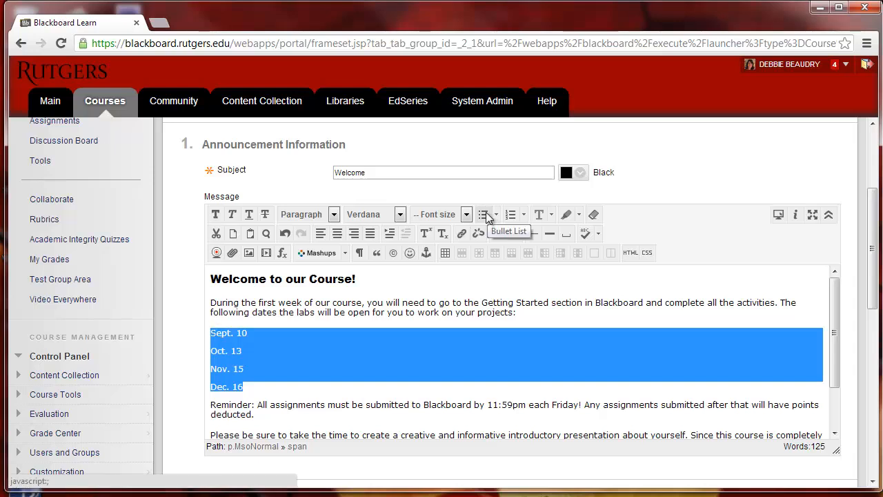
left_click(492, 215)
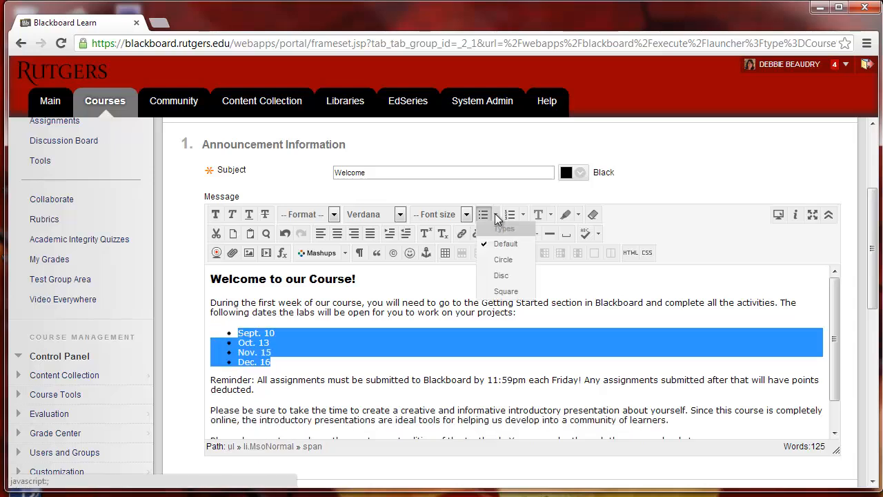
mouse_move(502, 279)
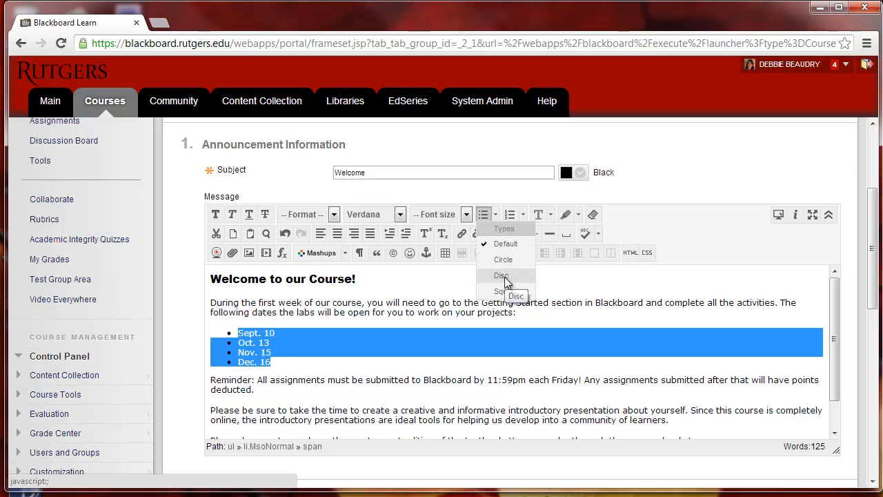
left_click(500, 276)
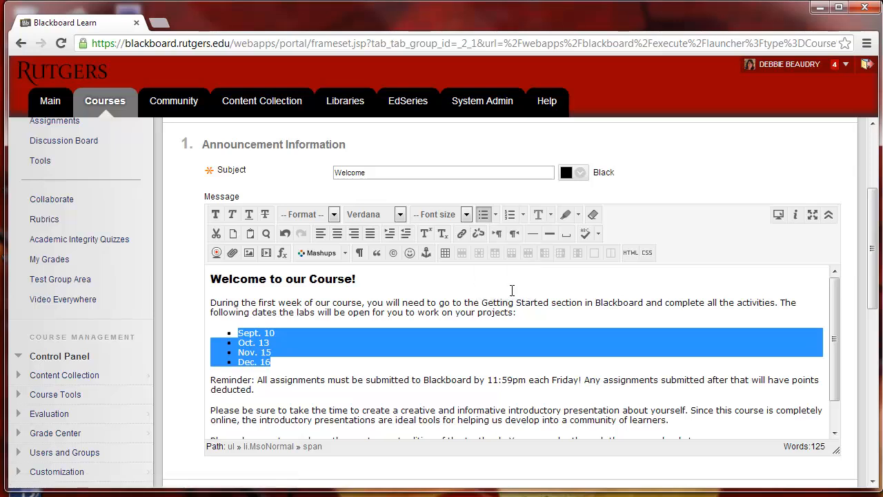
left_click(521, 214)
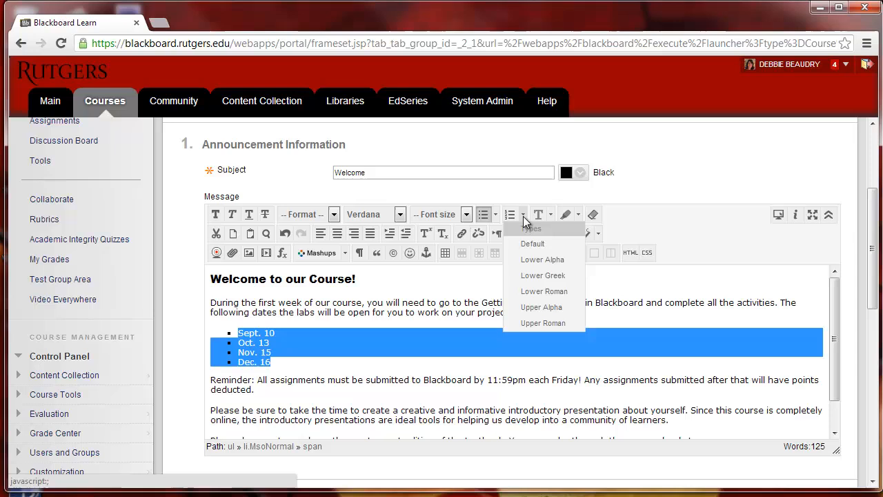
mouse_move(525, 229)
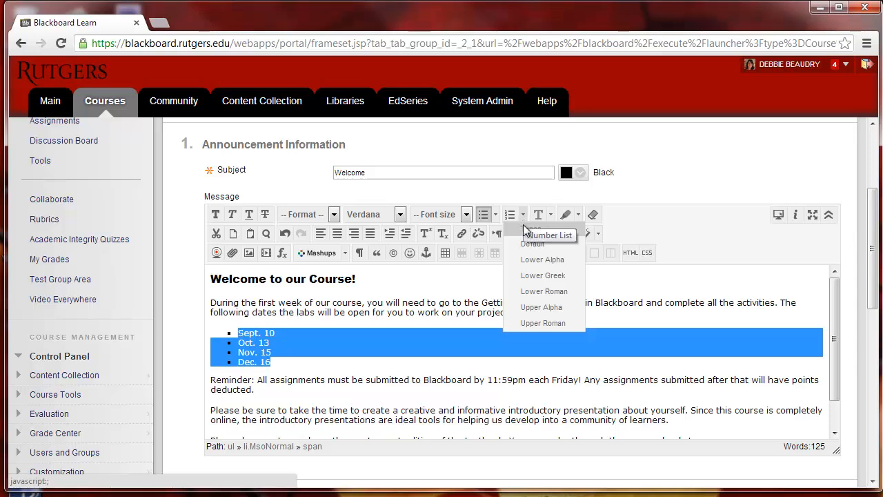
mouse_move(542, 259)
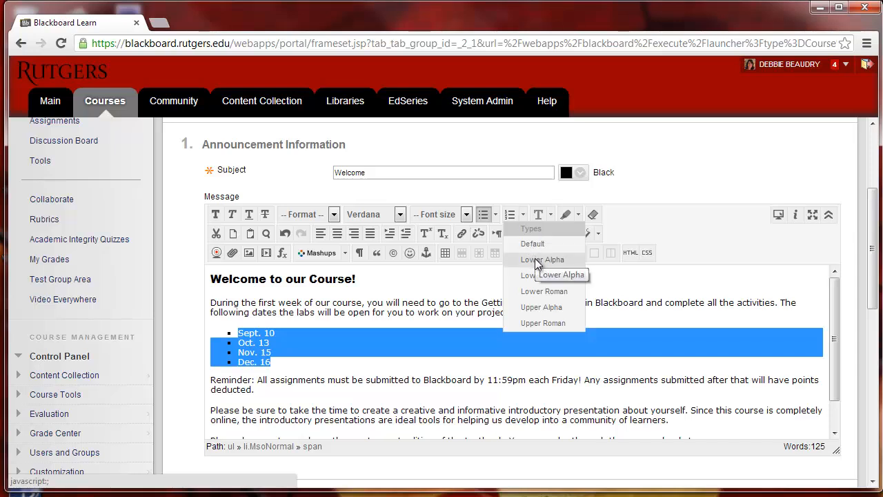
left_click(544, 259)
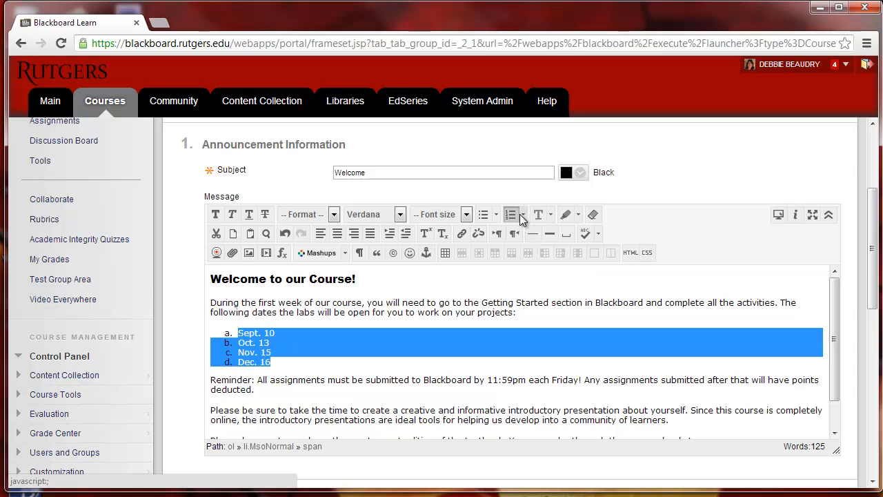
left_click(522, 215)
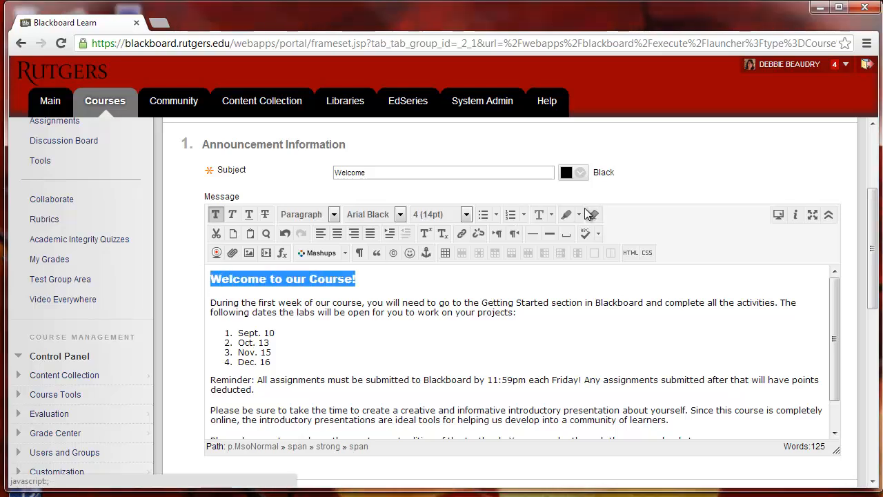
Colour the welcome heading red and highlight the word Reminder in orange.
left_click(552, 213)
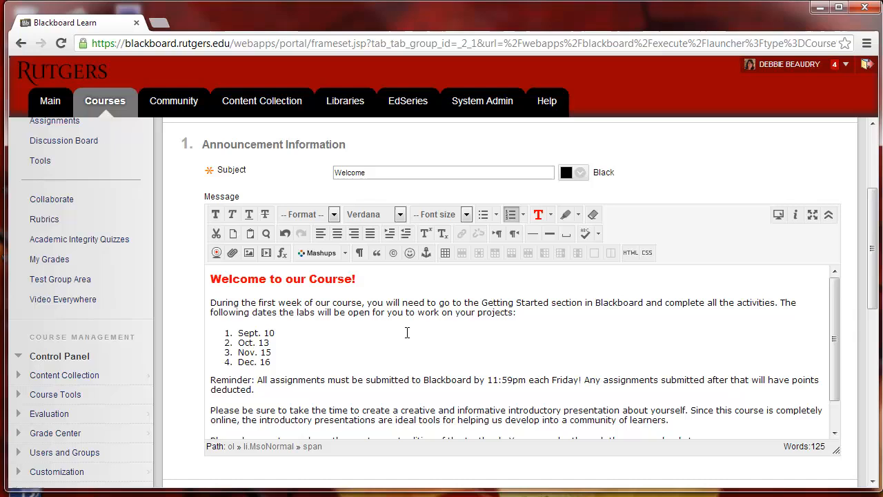
mouse_move(212, 386)
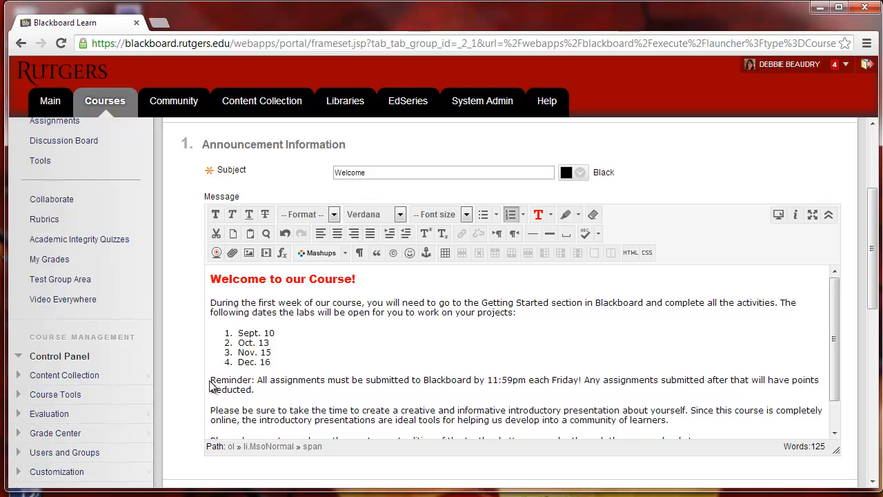
double_click(232, 379)
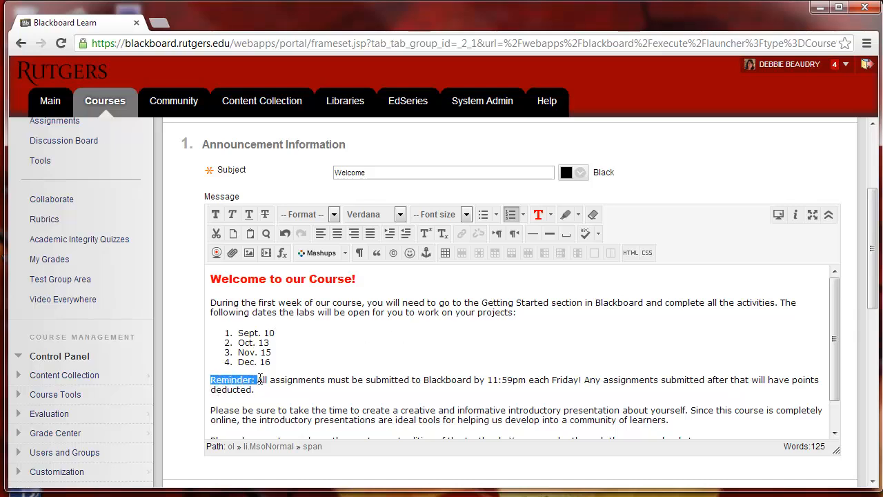
left_click(566, 215)
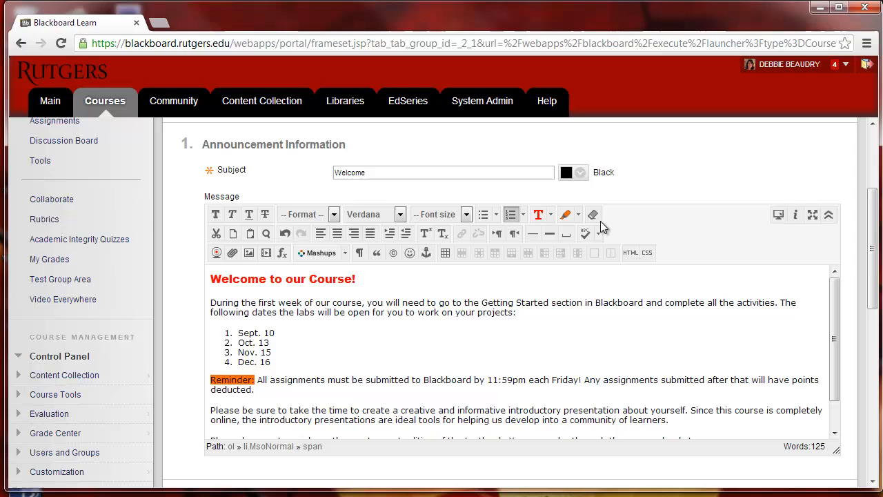
mouse_move(593, 215)
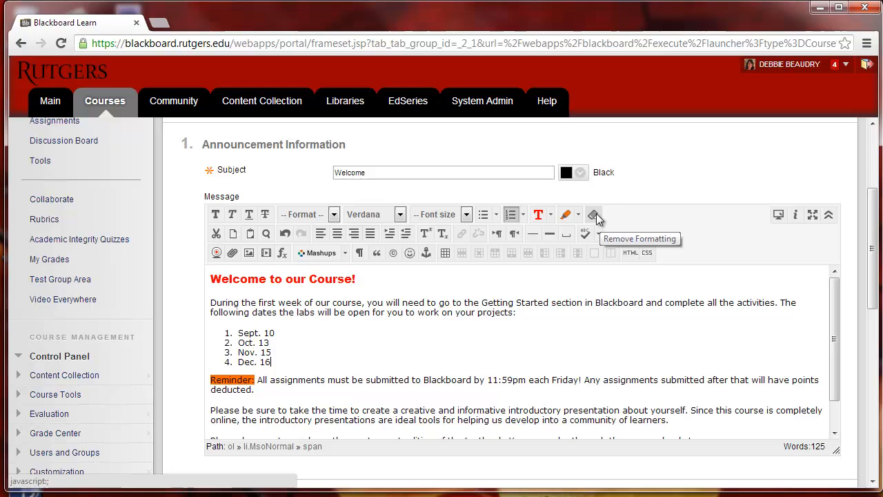
left_click(593, 214)
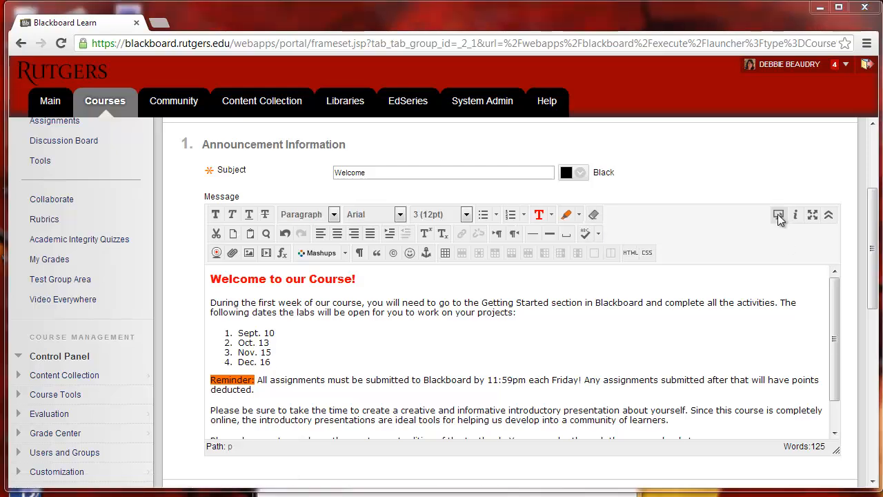
left_click(778, 216)
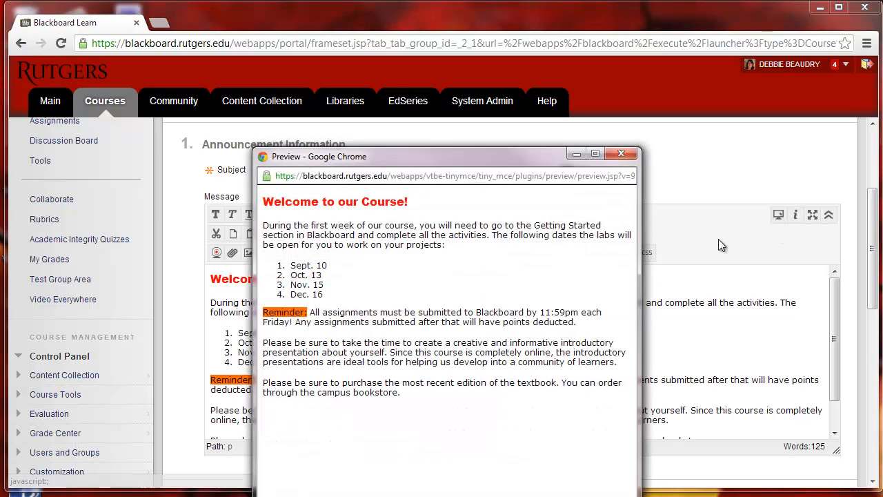
mouse_move(569, 306)
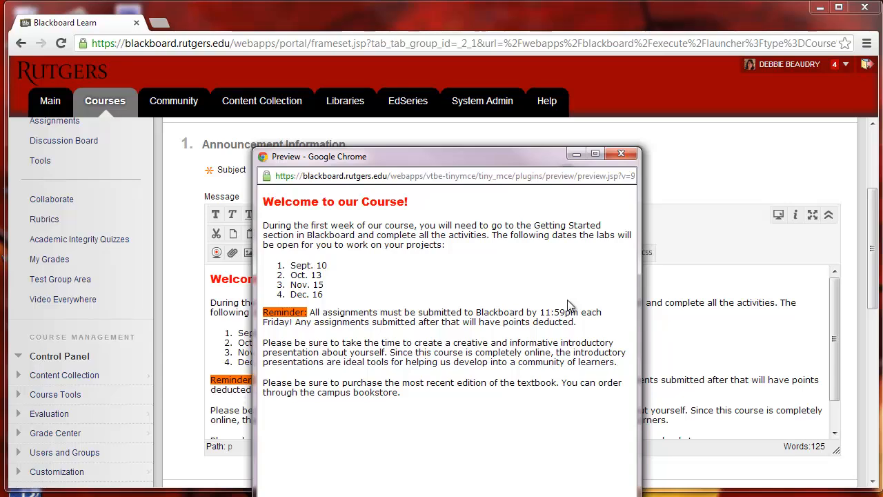
left_click(621, 153)
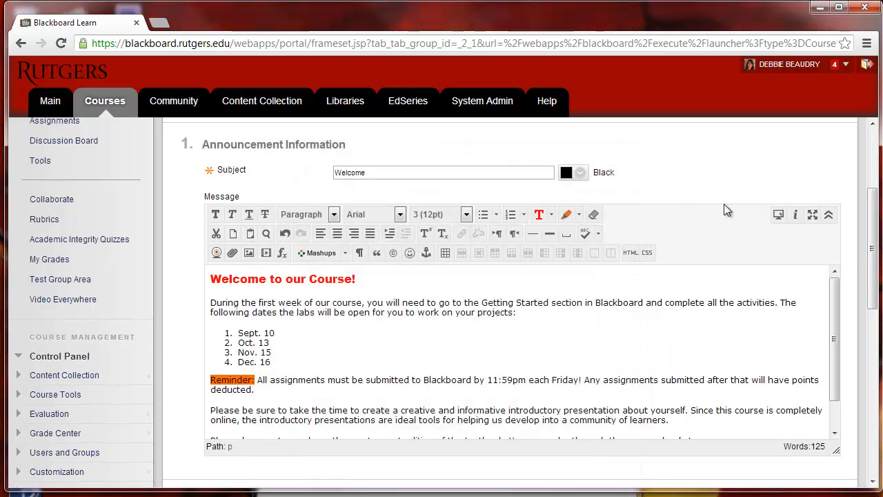
mouse_move(795, 215)
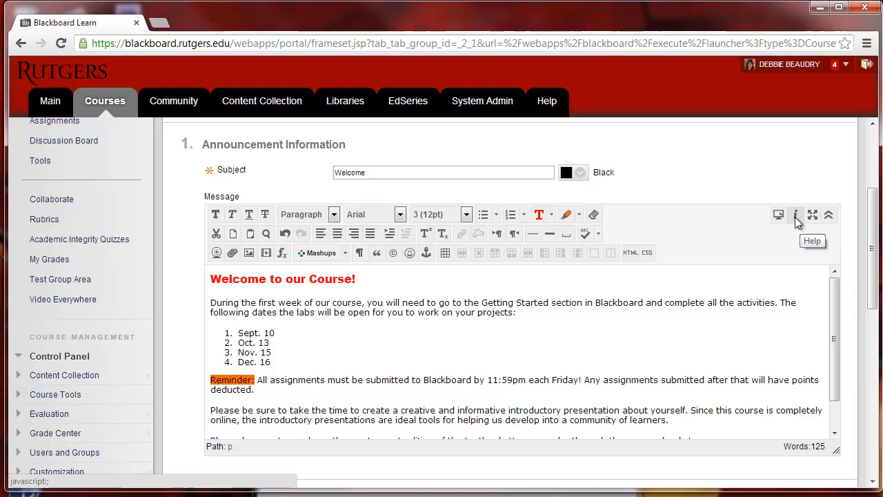
mouse_move(808, 220)
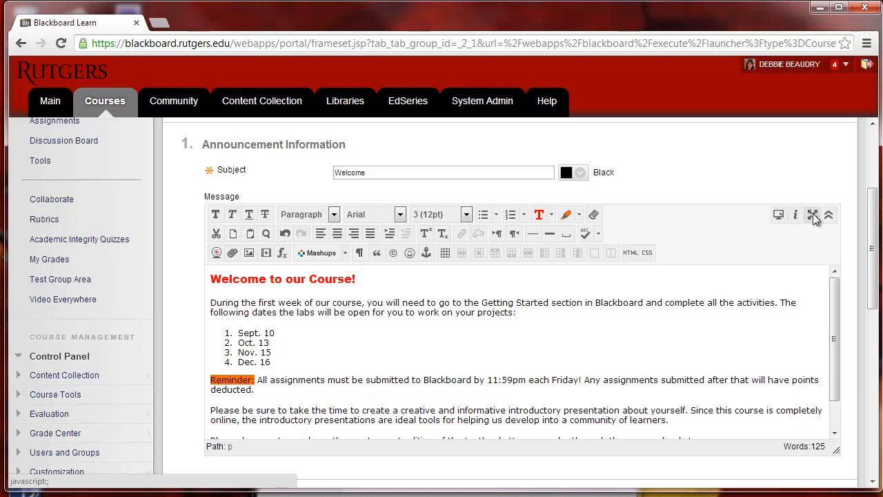
left_click(812, 215)
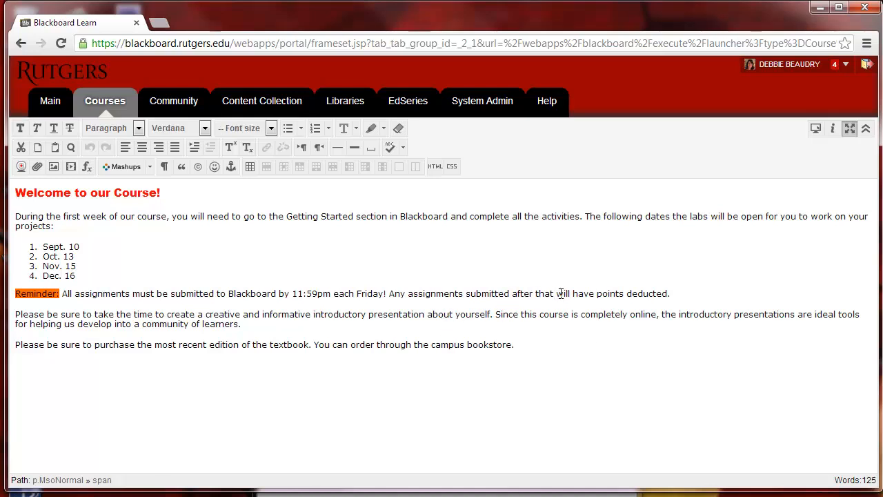
mouse_move(850, 128)
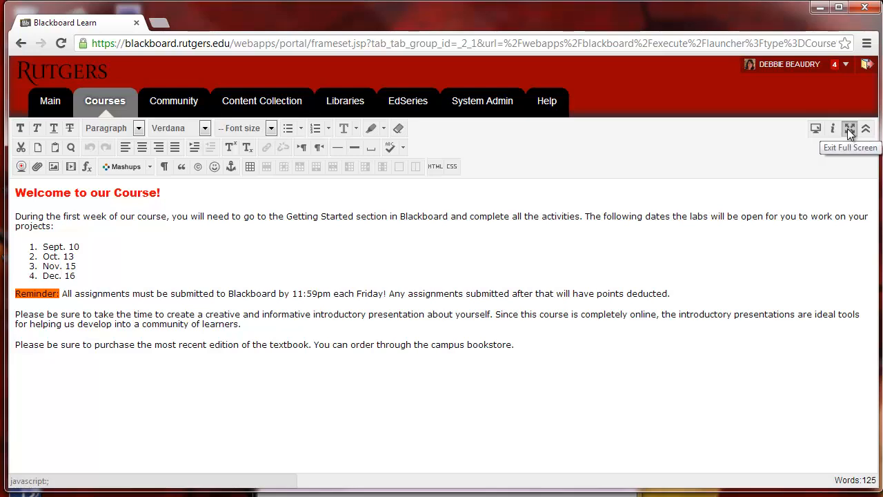
left_click(850, 129)
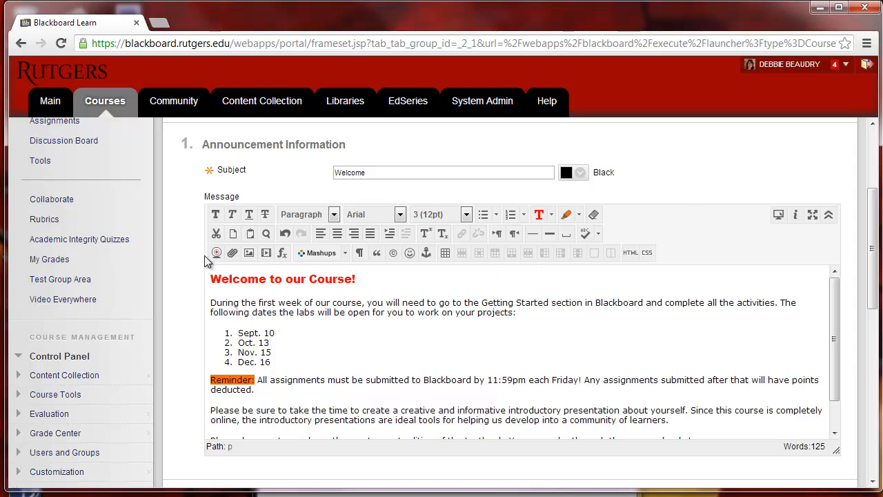
mouse_move(233, 233)
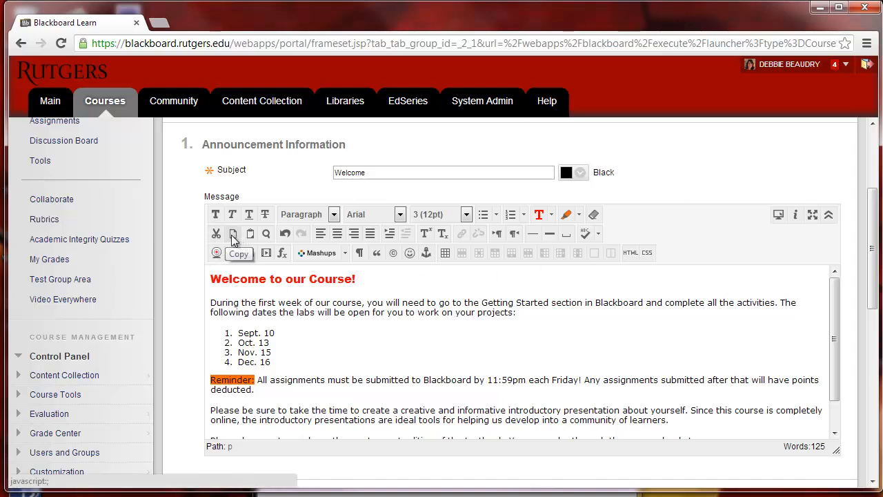
mouse_move(251, 233)
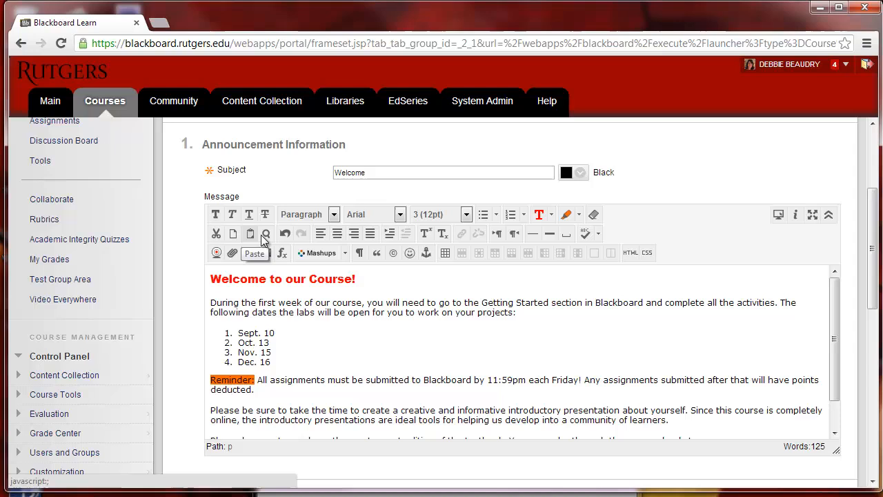
mouse_move(265, 233)
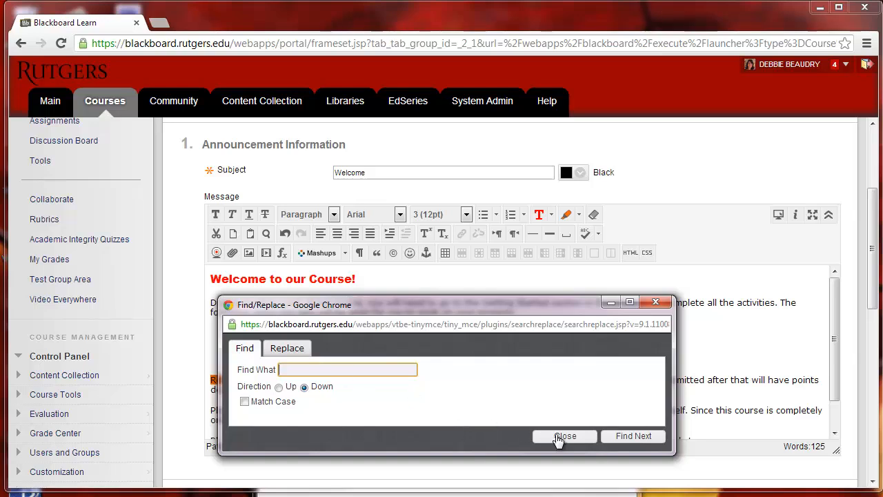
left_click(564, 436)
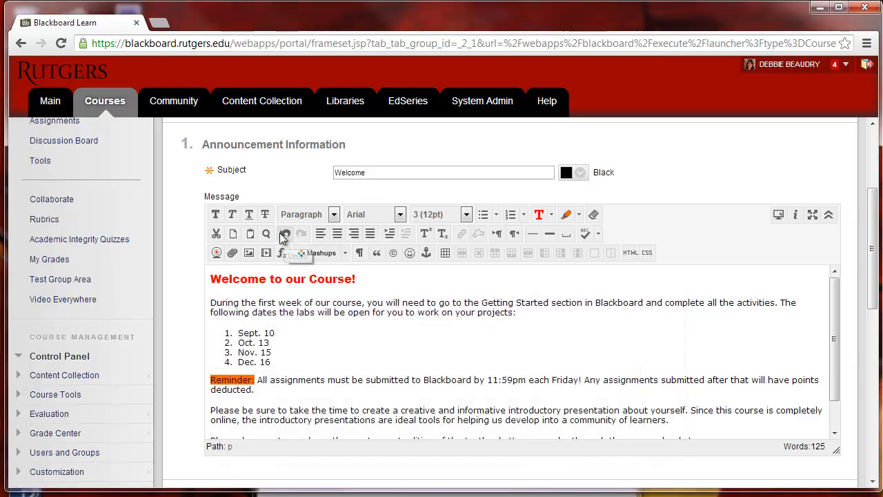
mouse_move(301, 234)
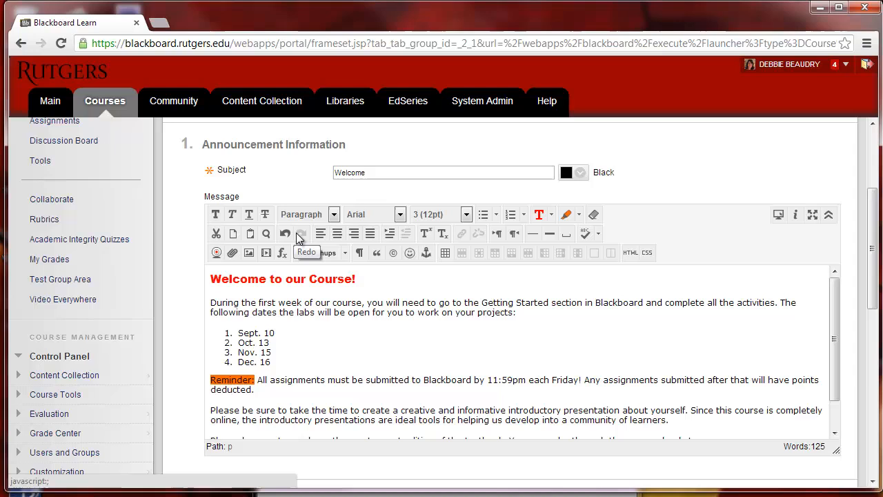
mouse_move(320, 233)
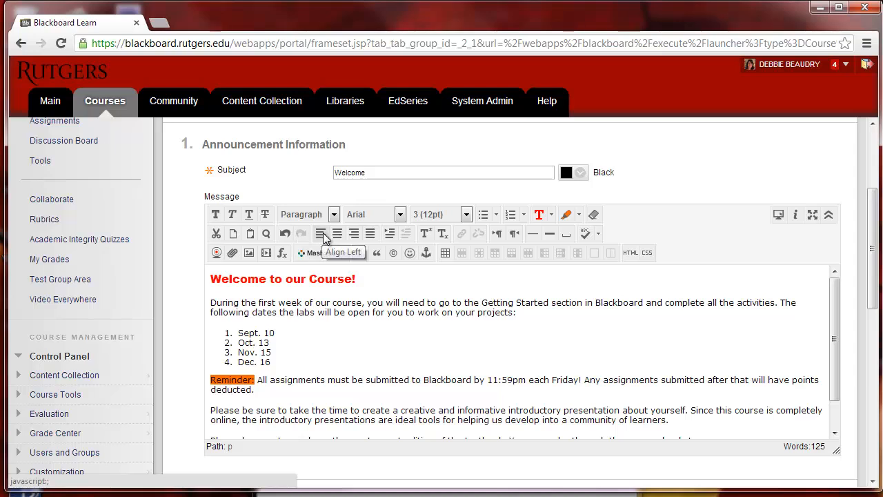
mouse_move(370, 233)
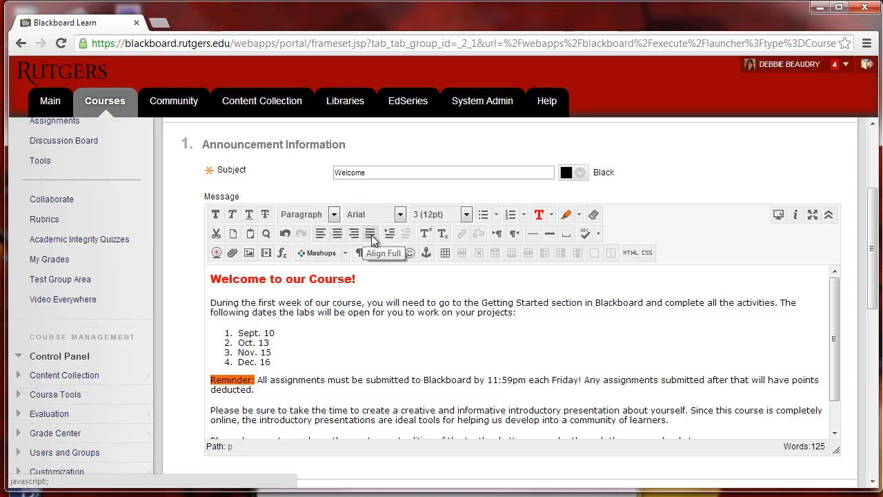
mouse_move(387, 242)
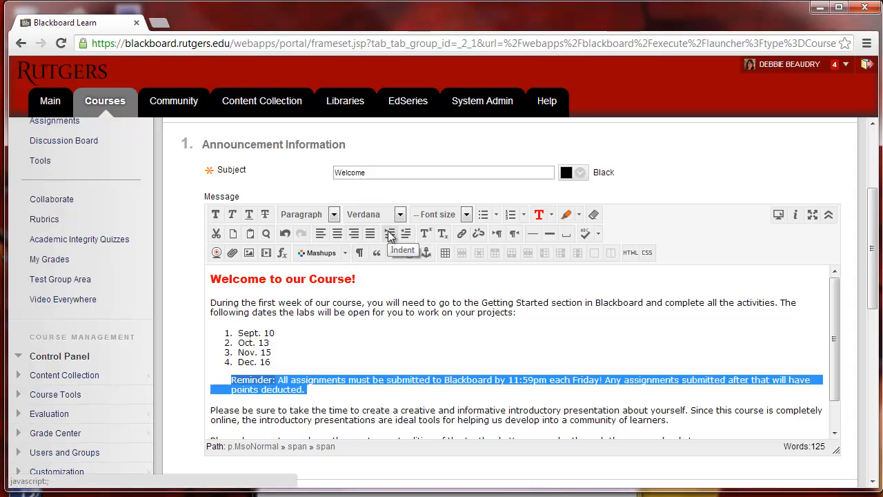
left_click(389, 234)
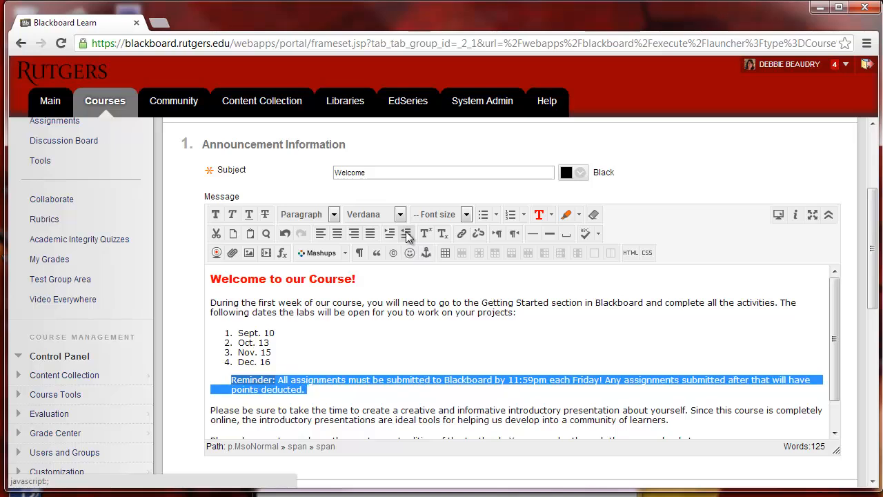
left_click(407, 233)
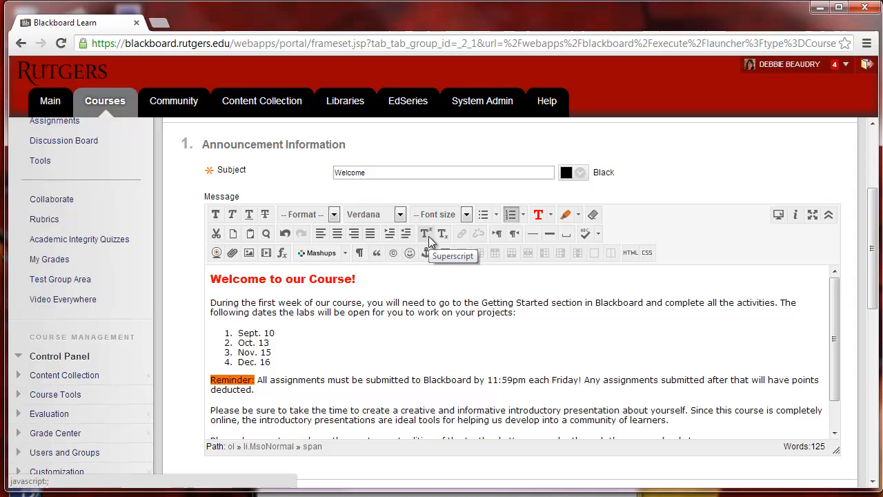
mouse_move(441, 234)
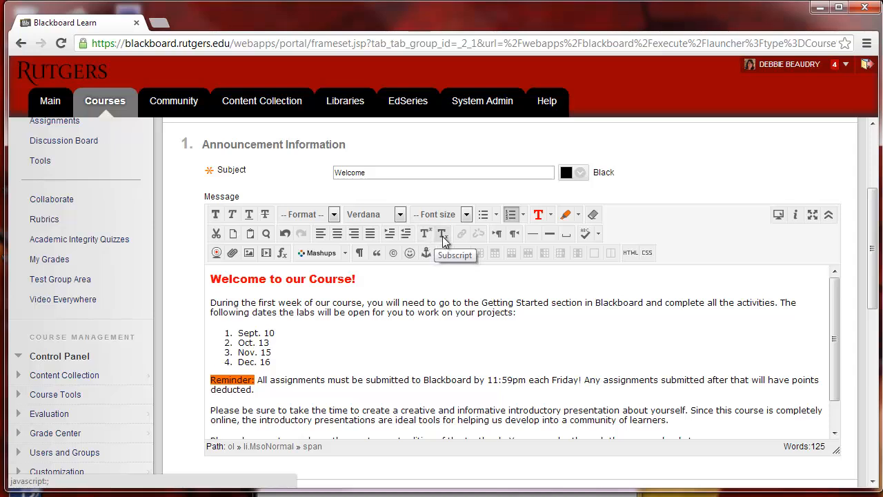
mouse_move(464, 233)
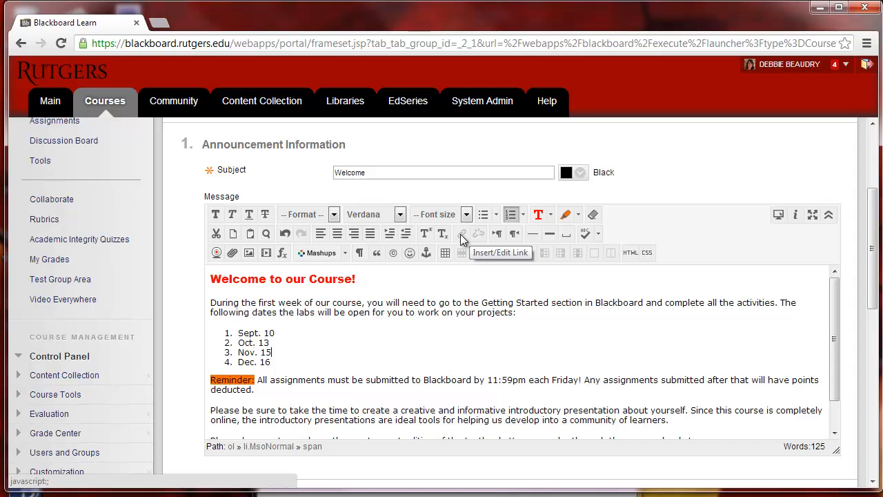
Link 'campus bookstore' to the Rutgers bookstore URL, set to open in a new window.
scroll("down", 3)
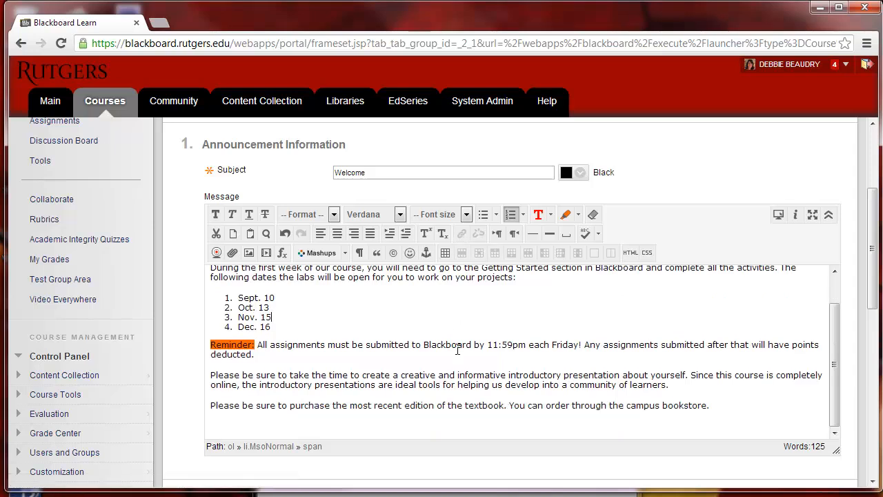
mouse_move(632, 414)
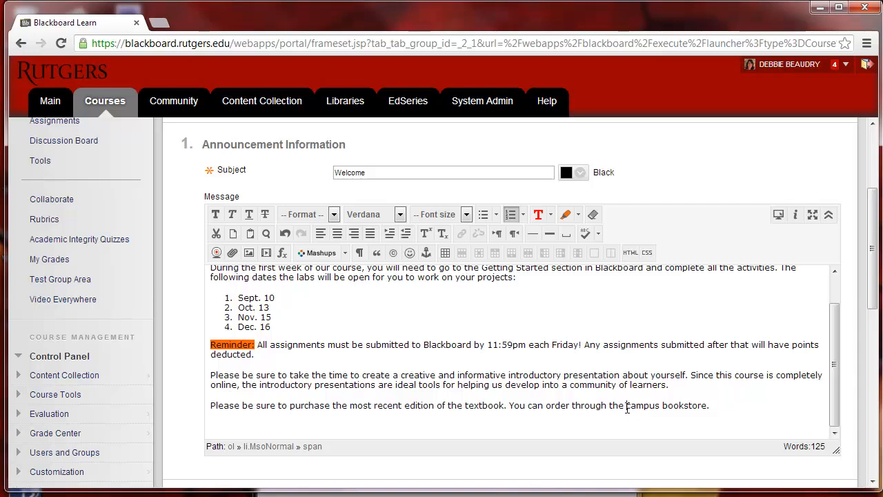
double_click(667, 406)
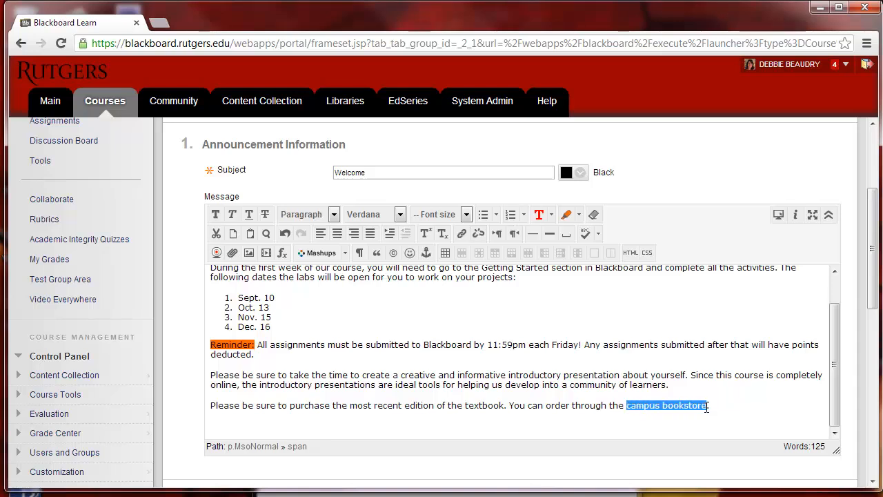
mouse_move(463, 234)
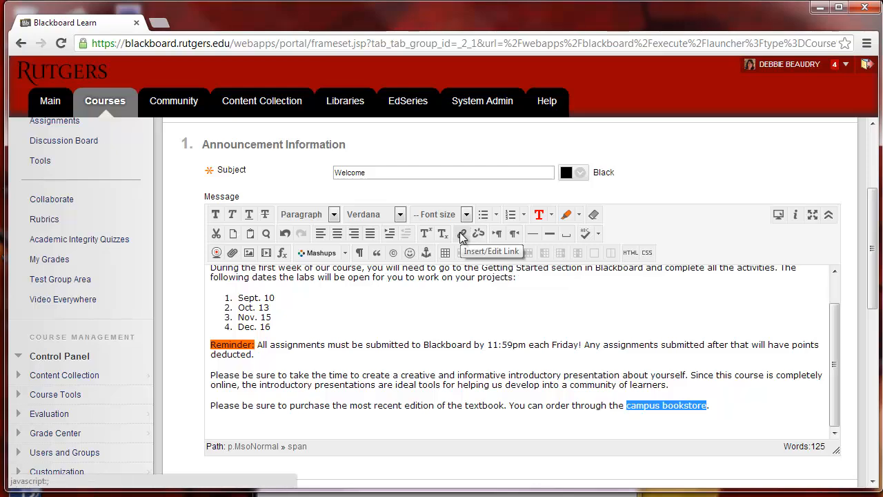
left_click(461, 234)
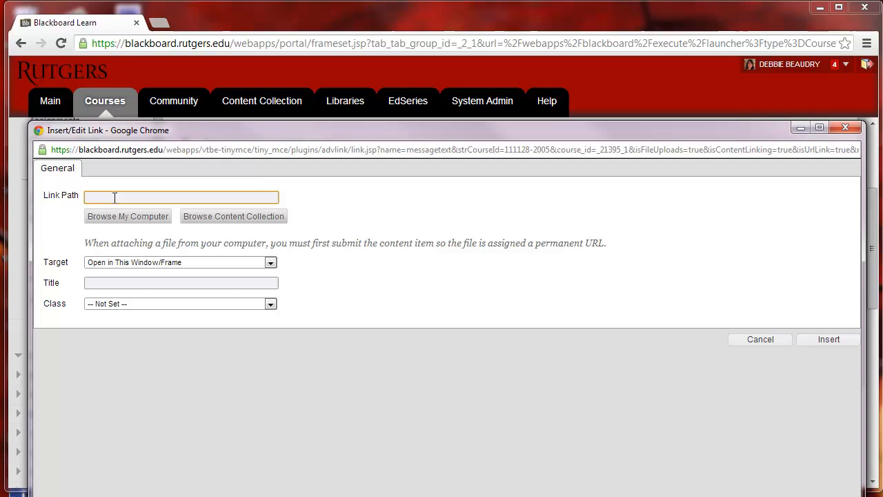
type("ICBHomePage?storeId=58552&catalogId=10001&langId=-1")
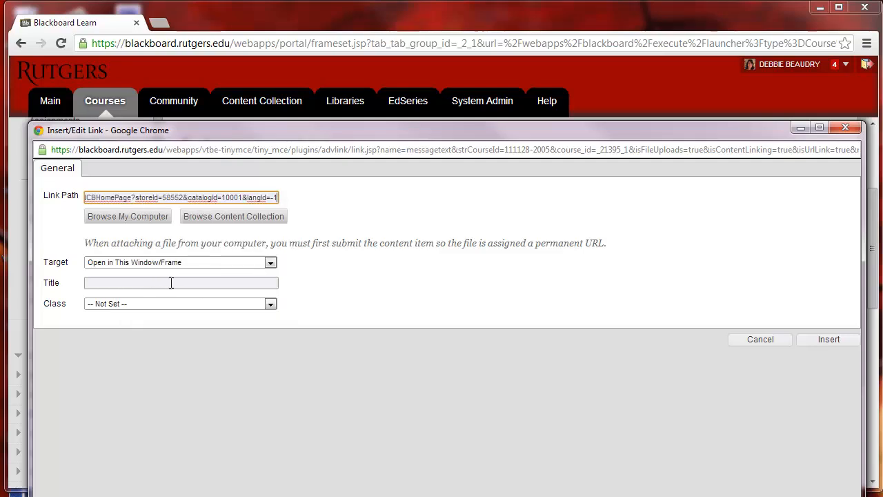
mouse_move(159, 265)
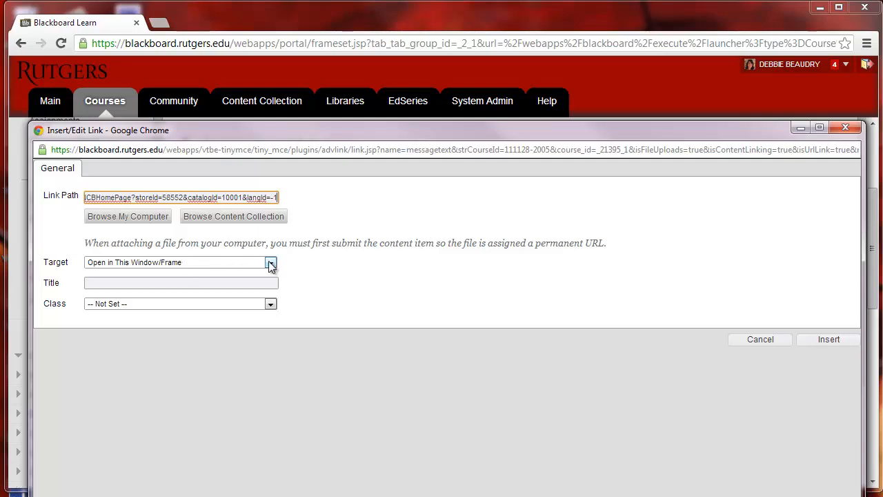
left_click(270, 262)
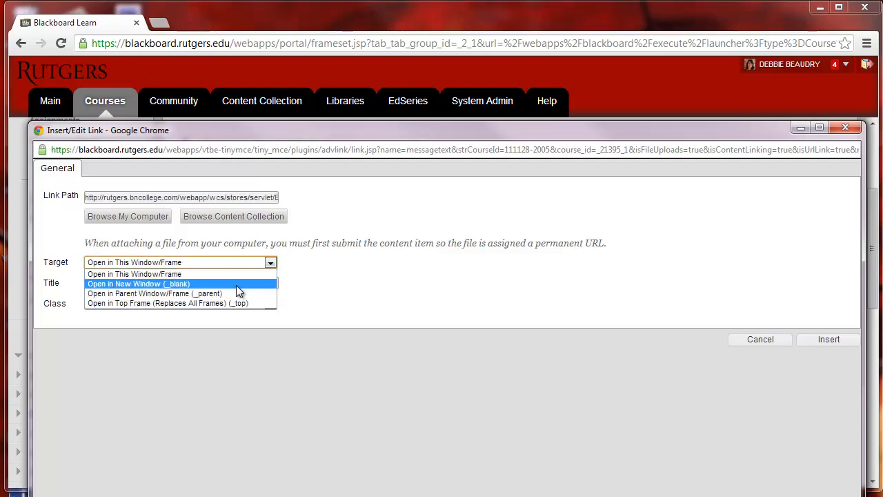
left_click(138, 284)
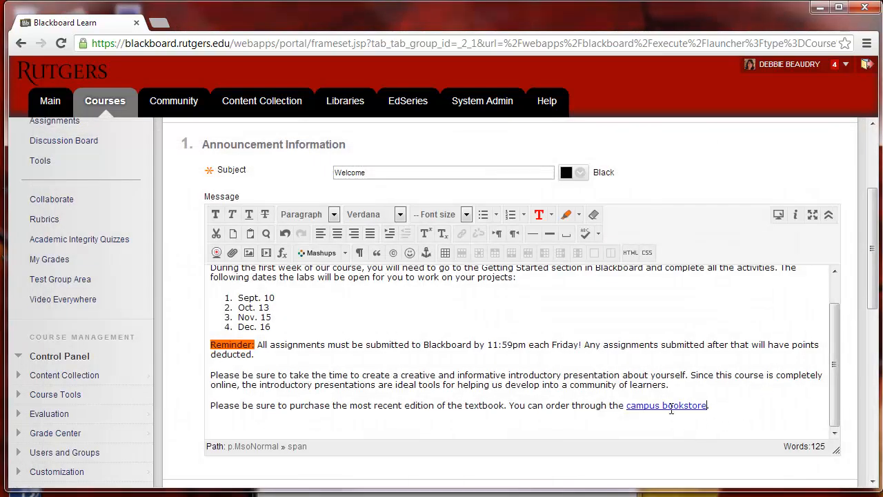
Preview the announcement and close the preview to resume editing.
left_click(778, 215)
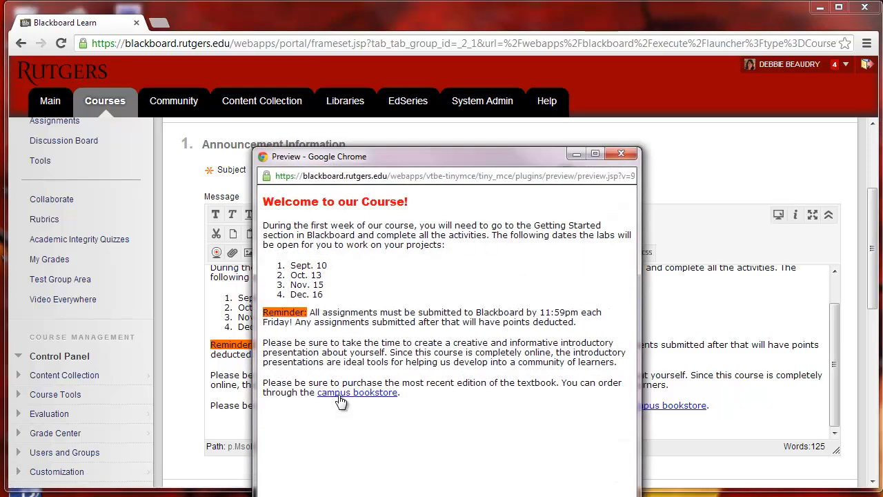
left_click(357, 392)
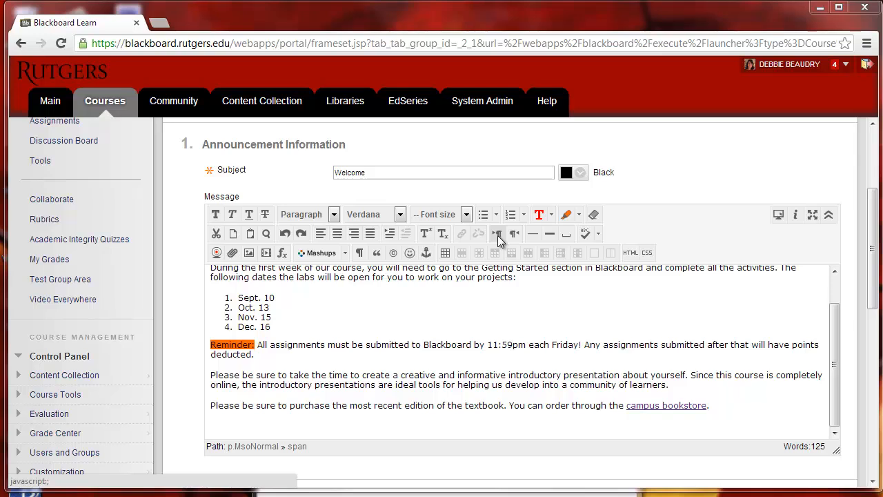
mouse_move(513, 241)
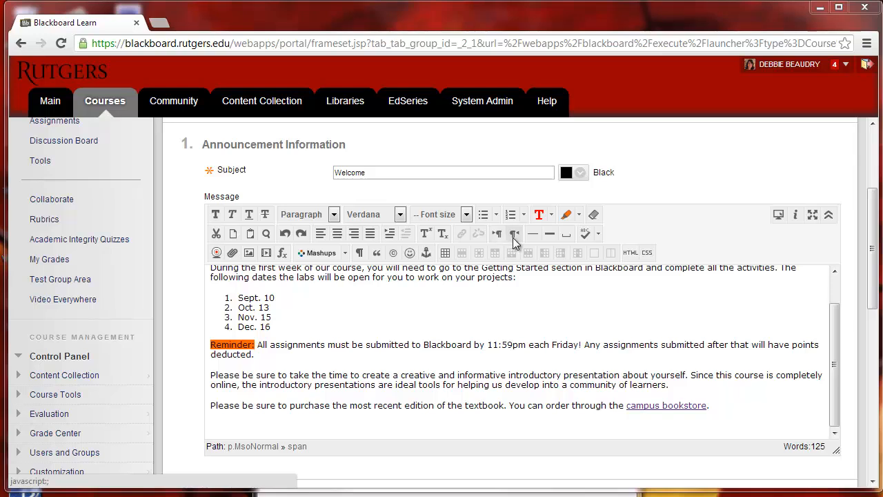
mouse_move(513, 233)
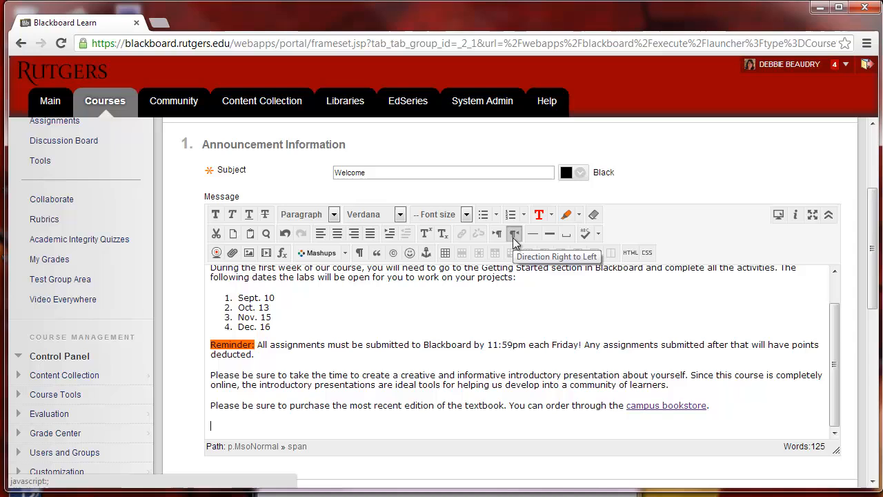
mouse_move(533, 233)
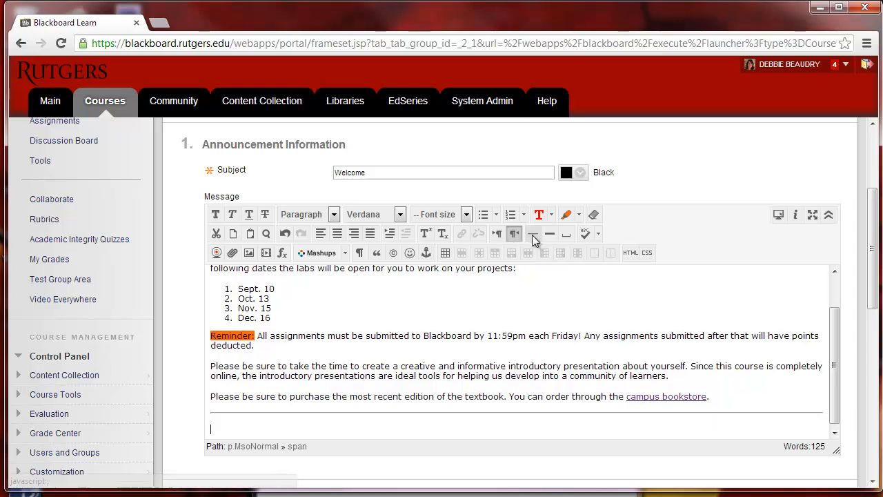
mouse_move(550, 233)
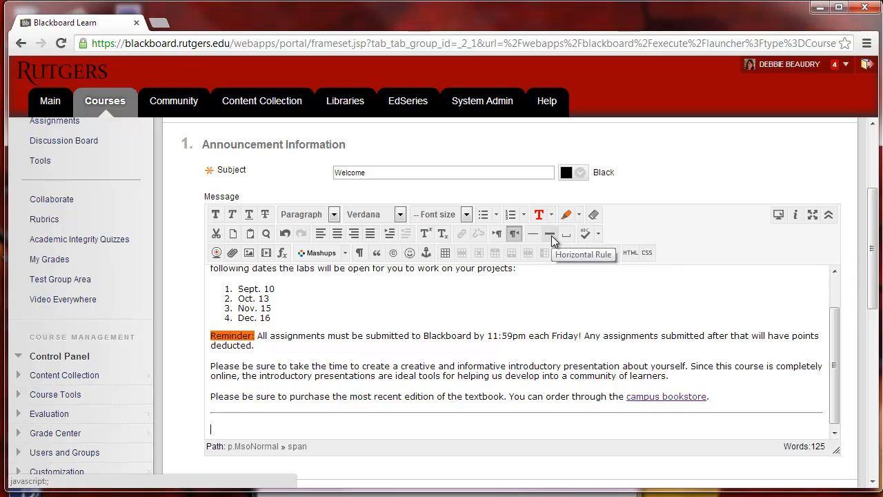
mouse_move(567, 234)
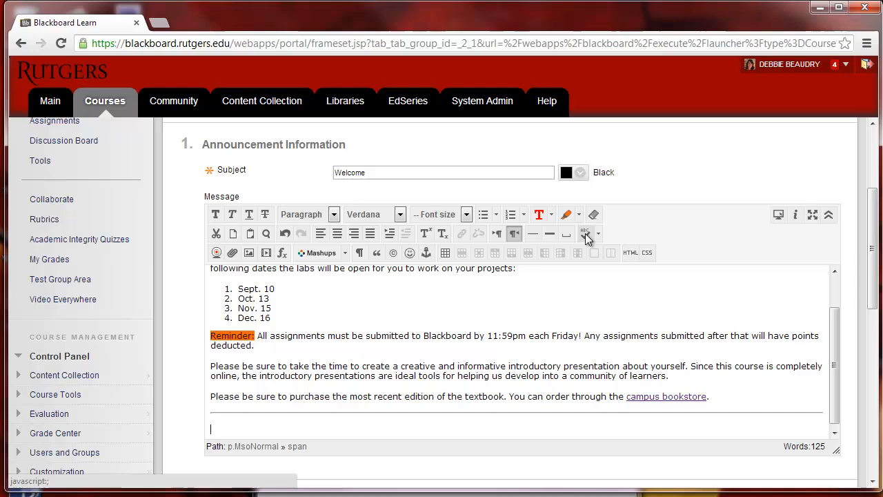
mouse_move(586, 234)
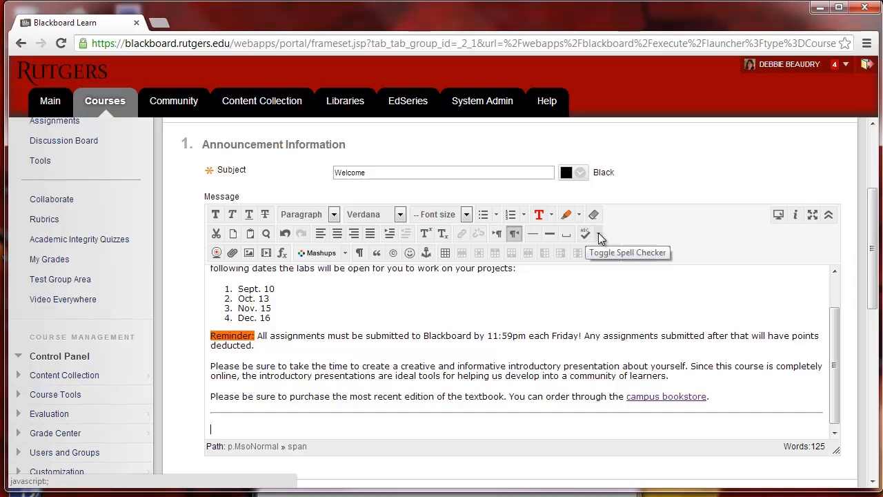
left_click(599, 233)
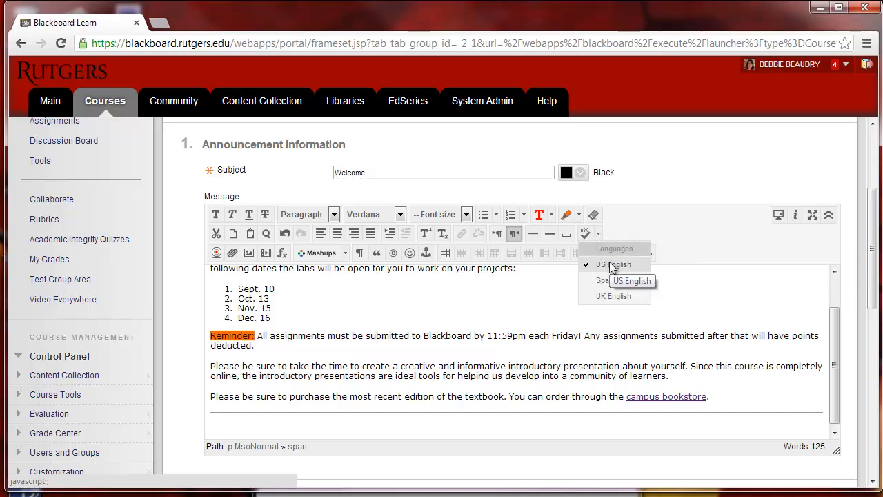
mouse_move(614, 295)
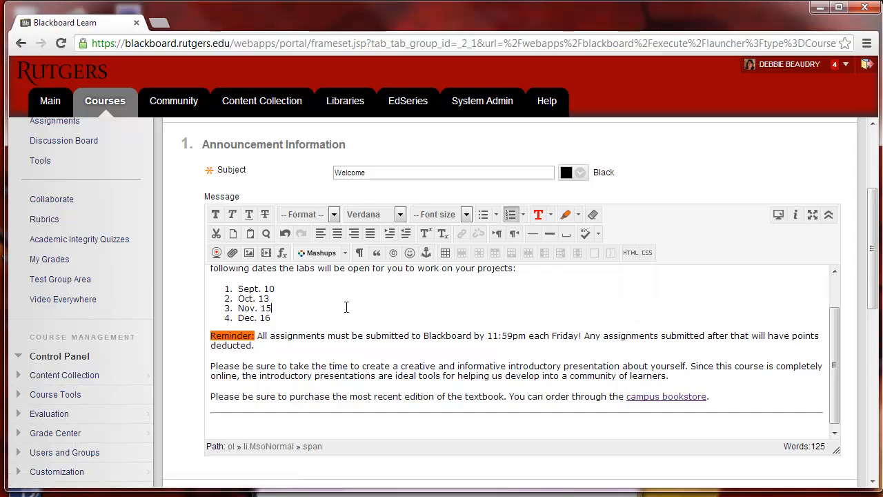
mouse_move(215, 253)
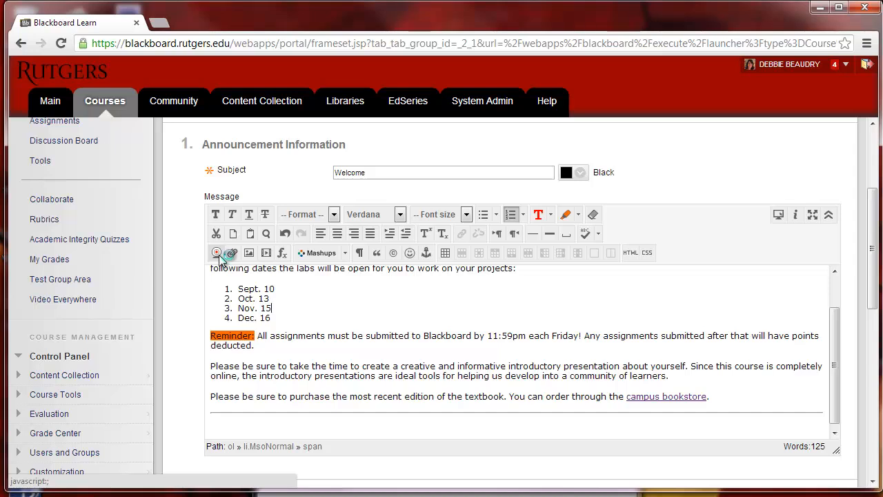
mouse_move(231, 252)
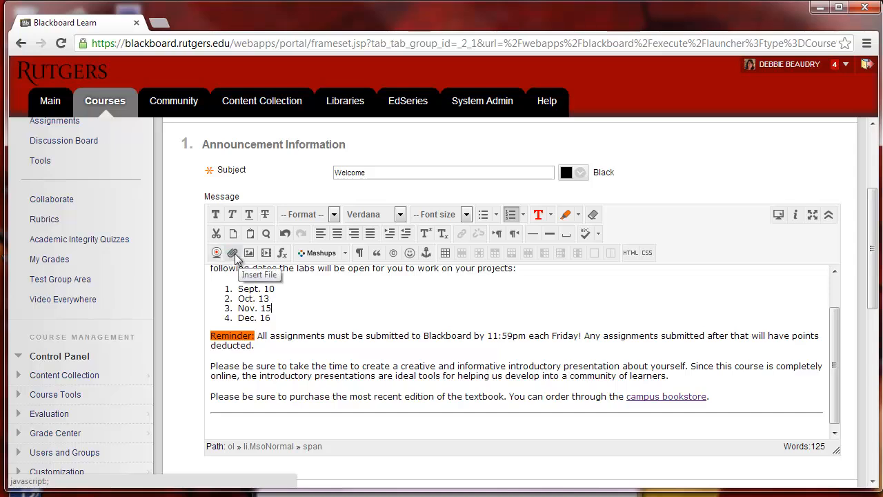
mouse_move(249, 254)
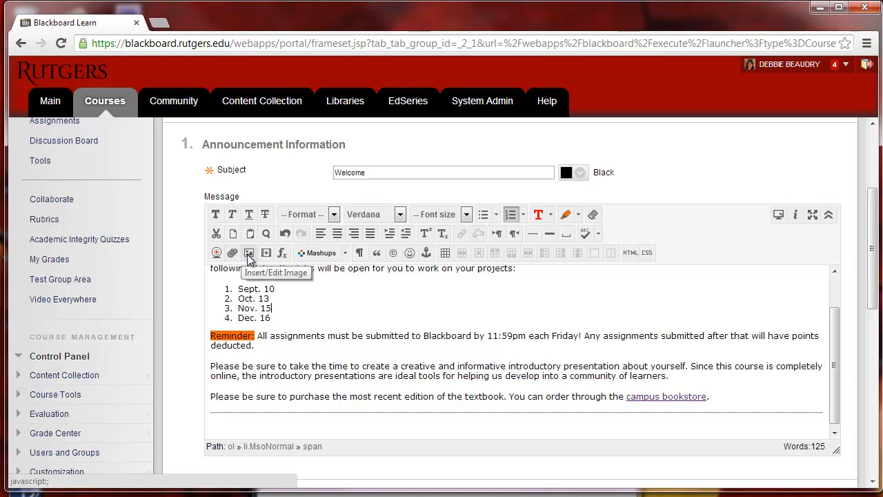
mouse_move(265, 252)
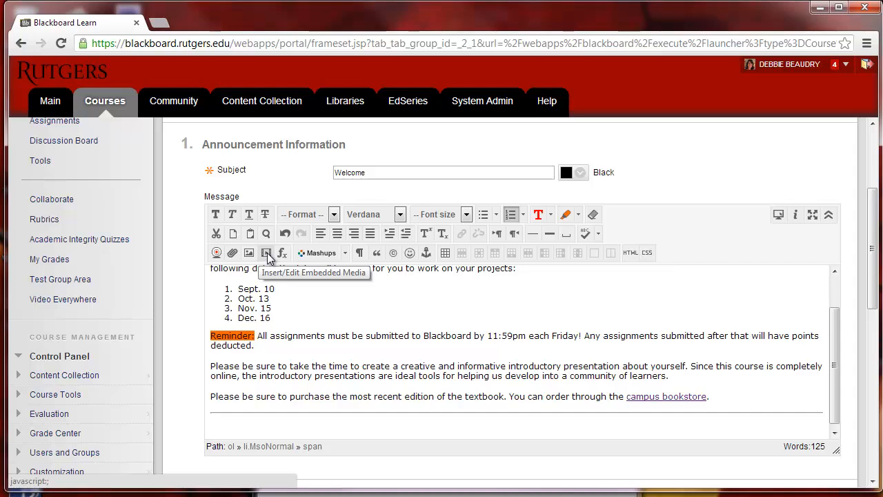
mouse_move(281, 253)
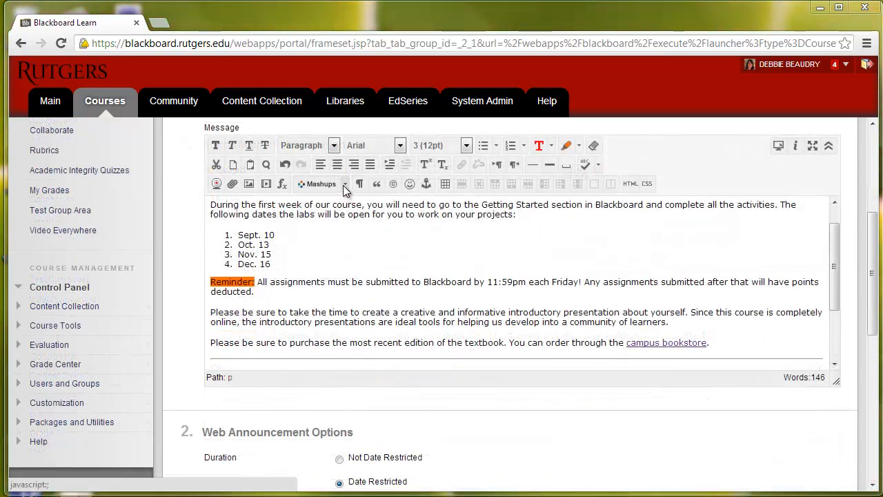
Search YouTube mashups and select 'How do I start using Rutgers Libraries?'.
left_click(320, 183)
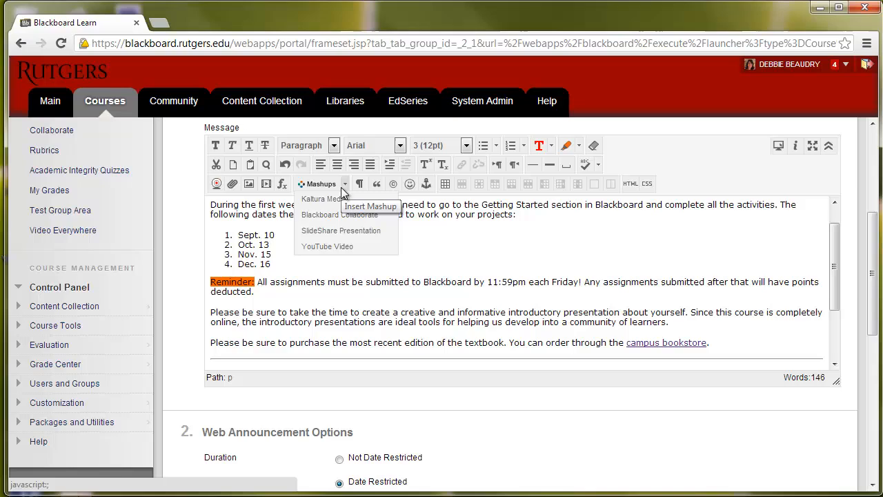
mouse_move(327, 245)
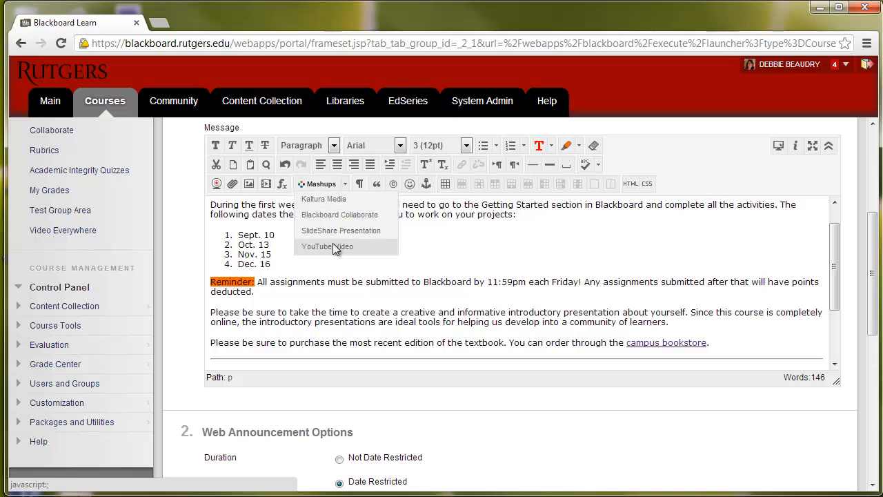
left_click(327, 245)
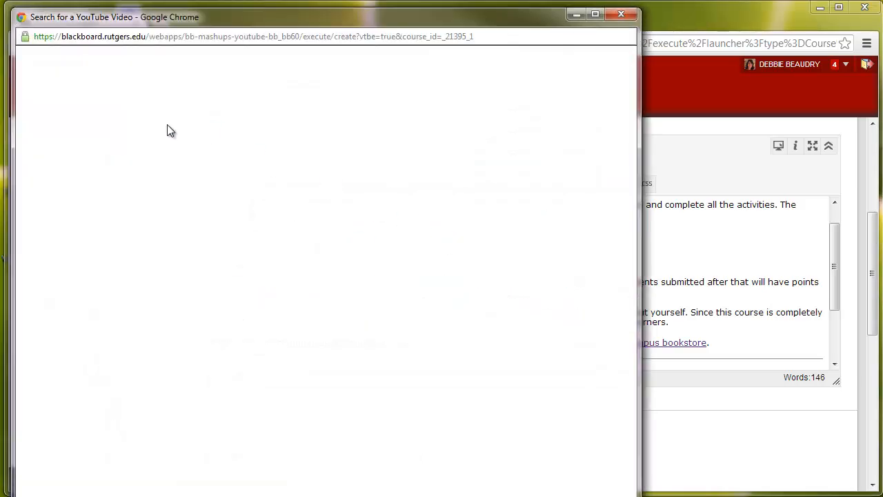
right_click(110, 124)
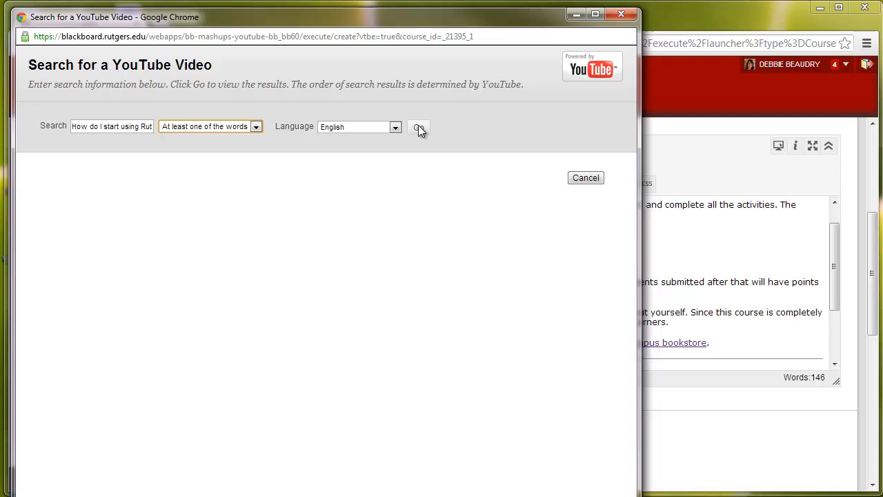
left_click(419, 127)
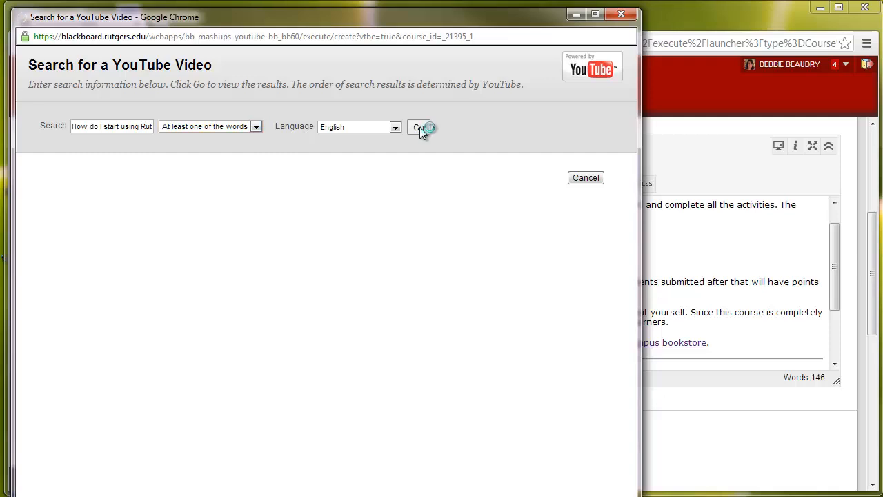
left_click(419, 127)
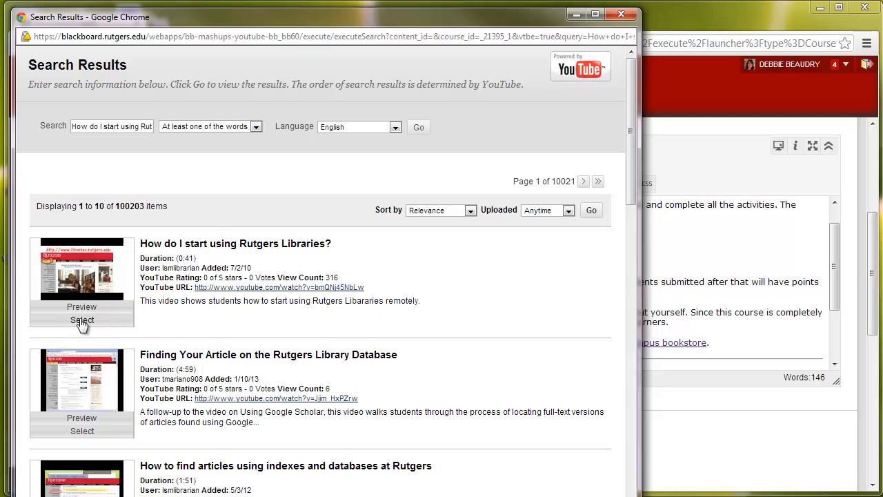
left_click(81, 320)
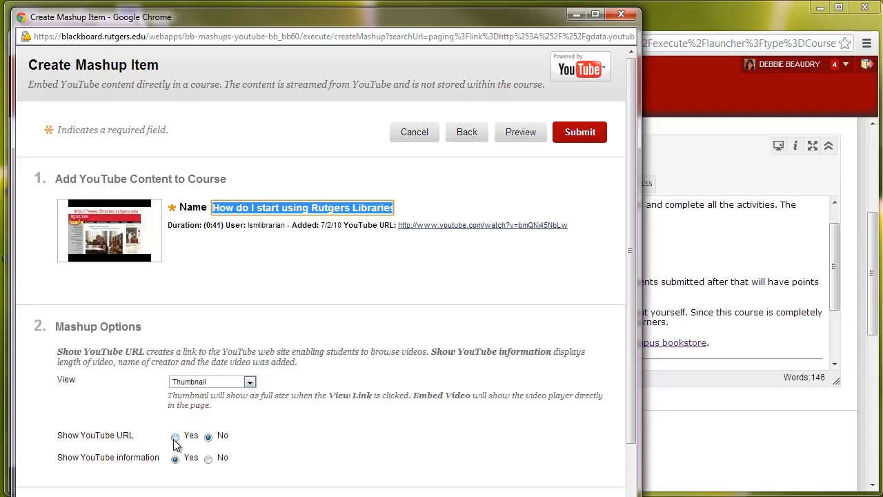
Set Show YouTube URL to Yes and submit the video into the announcement.
left_click(174, 436)
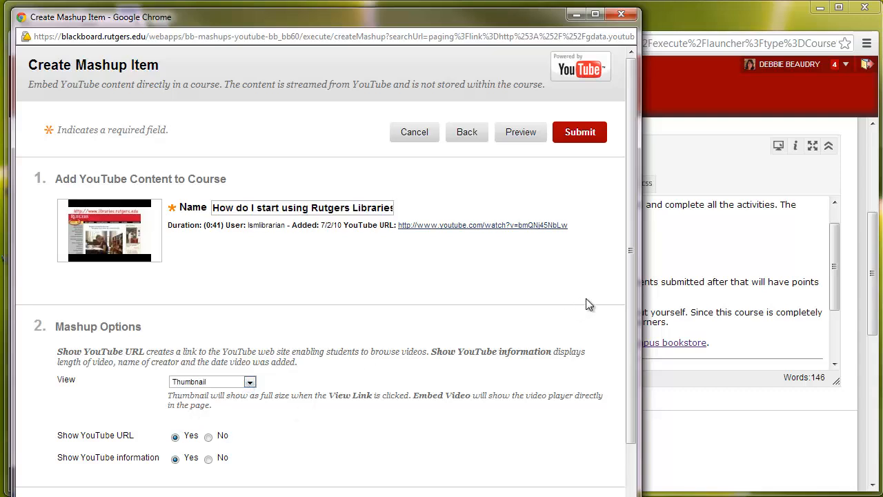
scroll("down", 3)
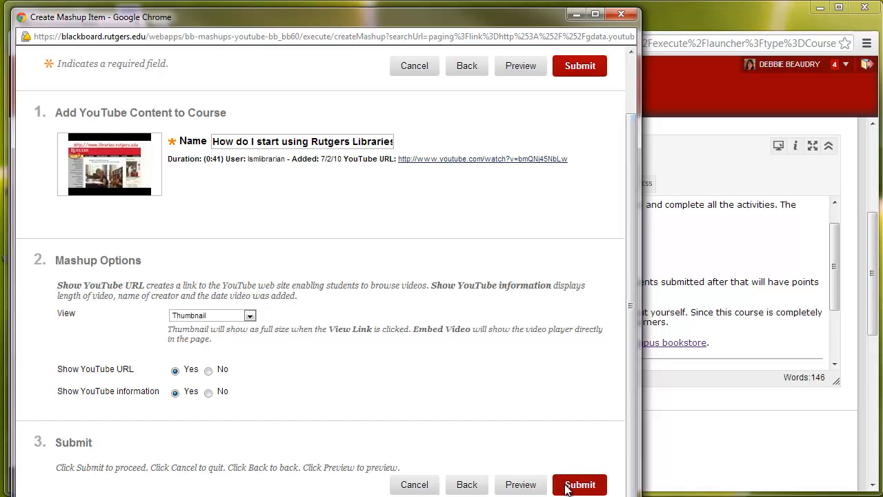
left_click(579, 484)
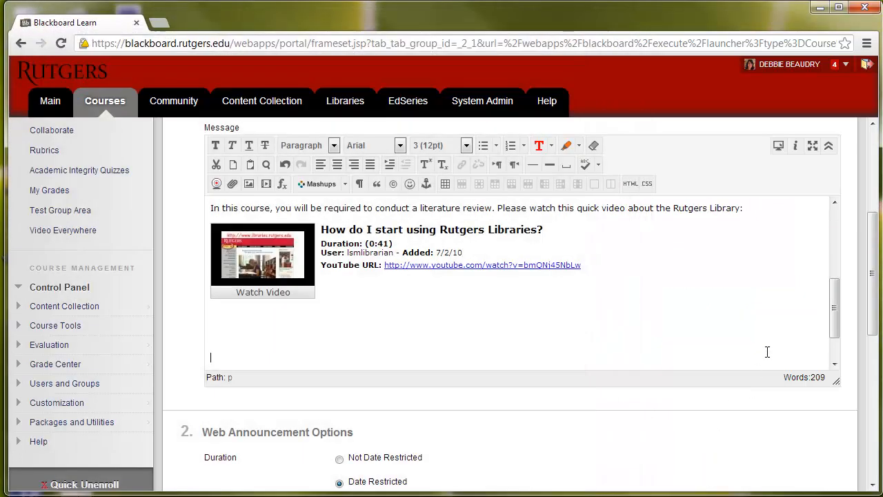
scroll("up", 3)
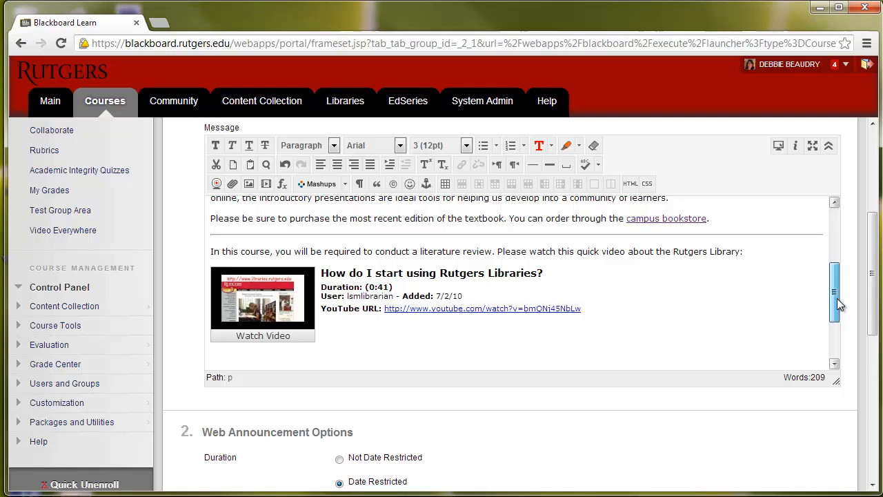
scroll("up", 3)
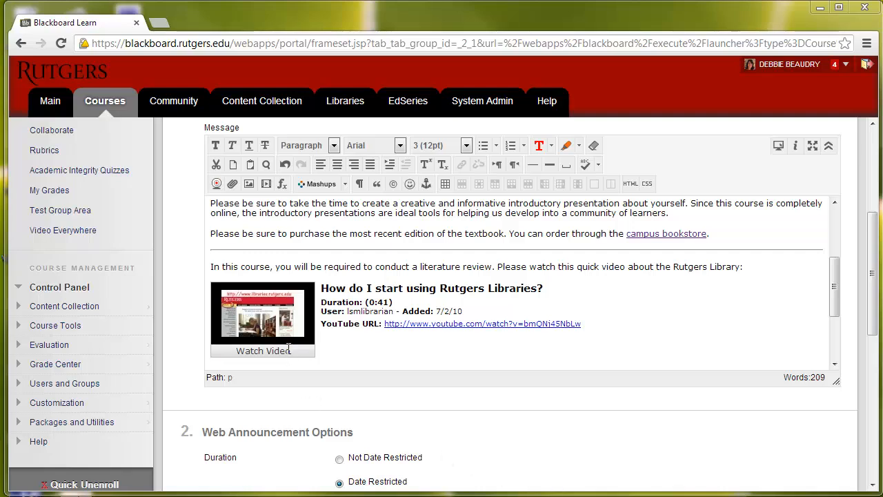
Explore toolbar buttons and dismiss the Insert Emotion dialog without inserting one.
left_click(360, 184)
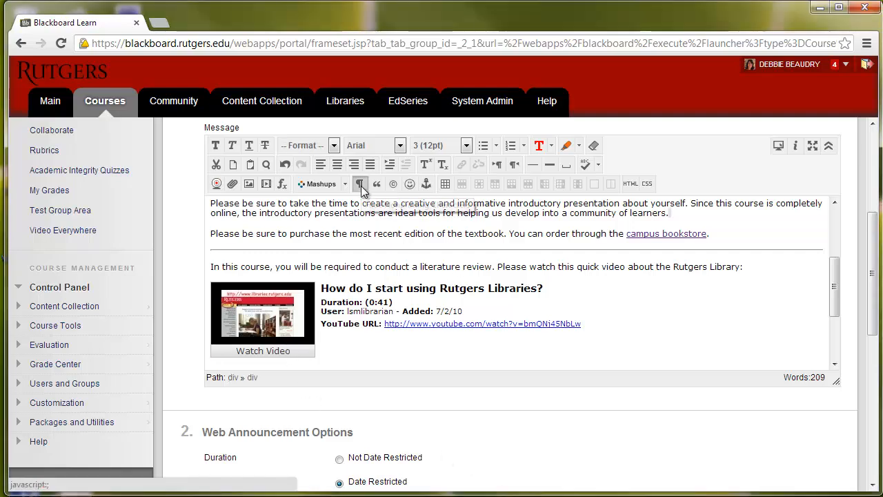
mouse_move(360, 184)
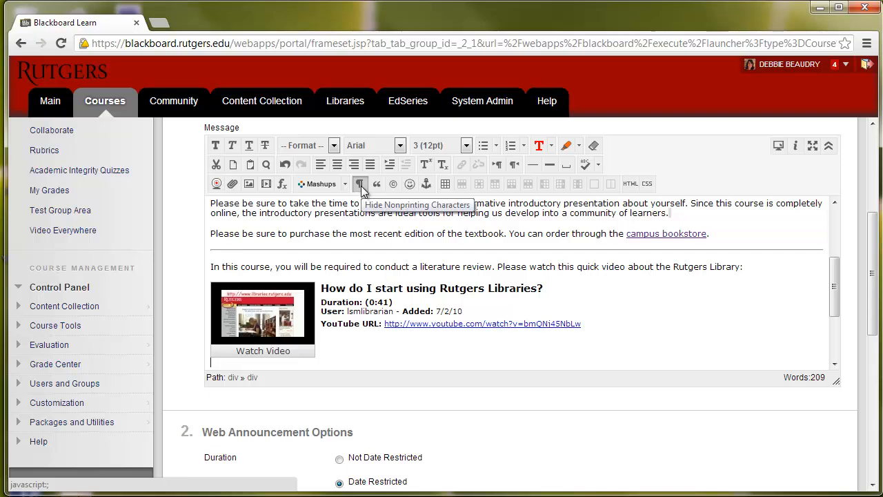
mouse_move(377, 184)
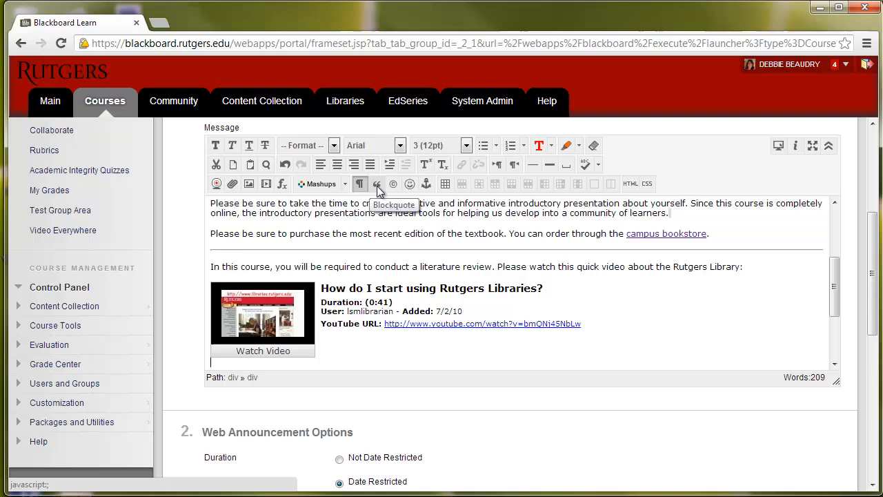
mouse_move(393, 185)
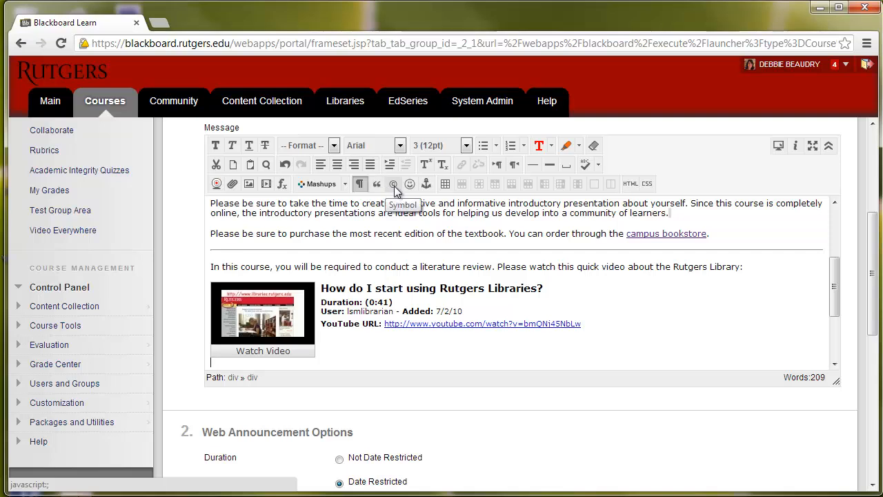
left_click(393, 183)
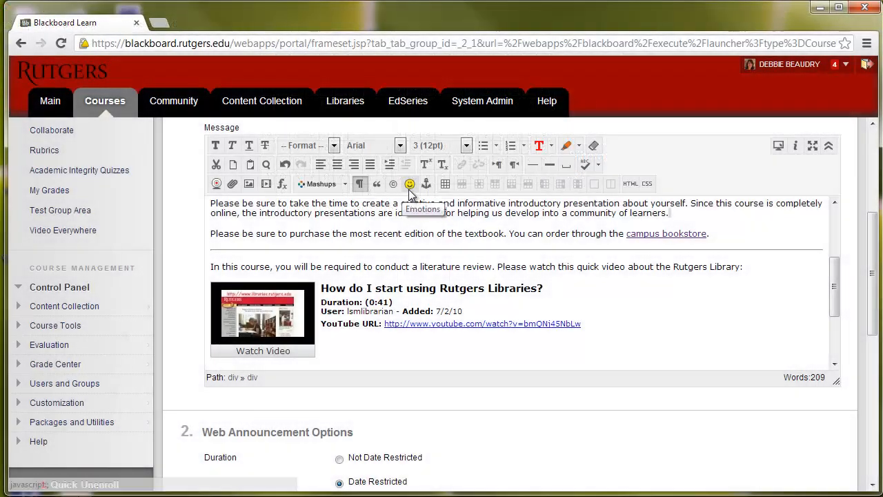
left_click(409, 183)
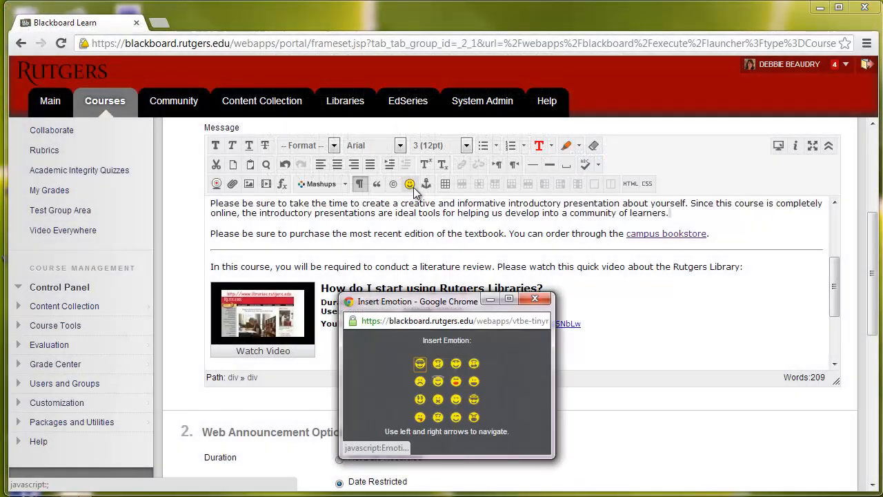
left_click(535, 298)
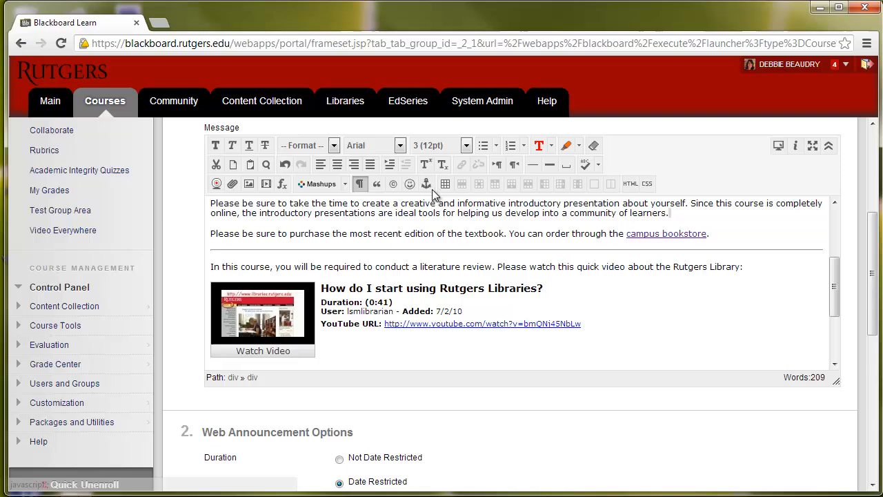
mouse_move(427, 183)
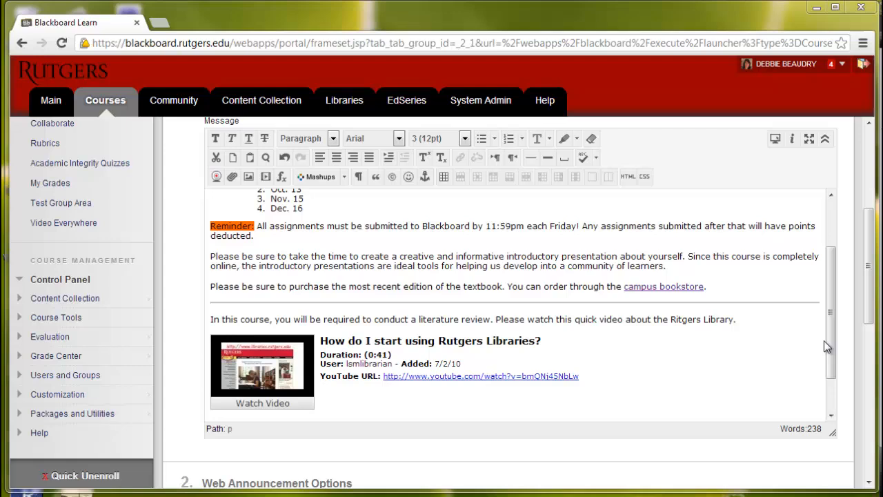
Insert a three-column table with no fixed width beneath the grading paragraph.
scroll("down", 3)
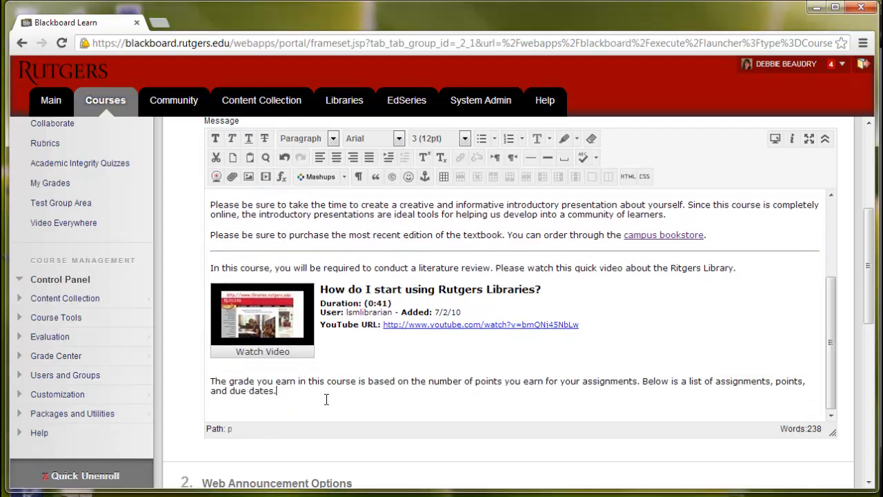
mouse_move(445, 176)
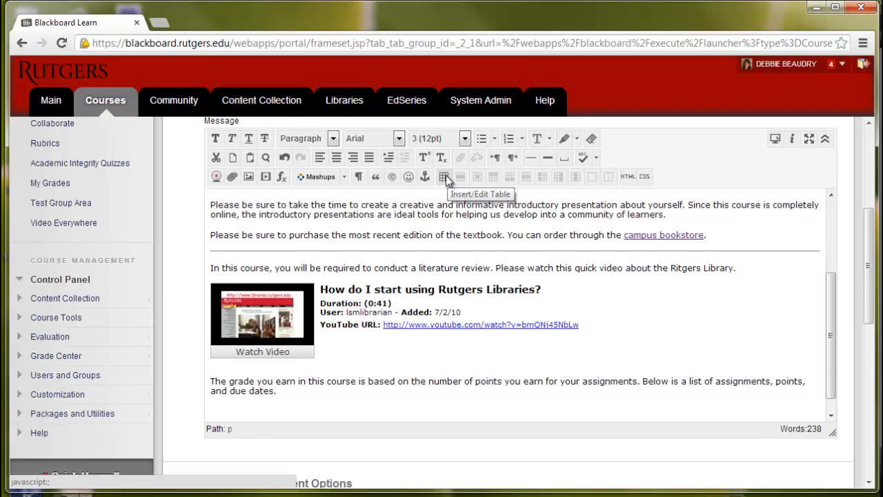
left_click(444, 176)
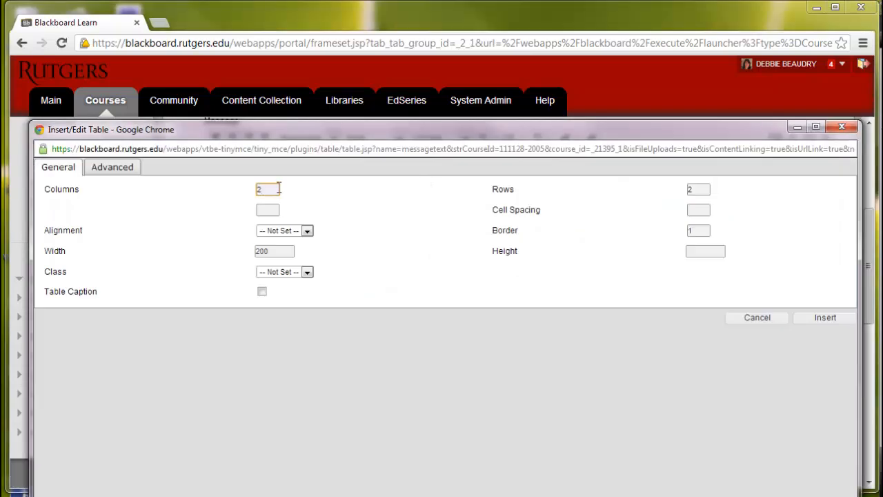
triple_click(268, 189)
type("3")
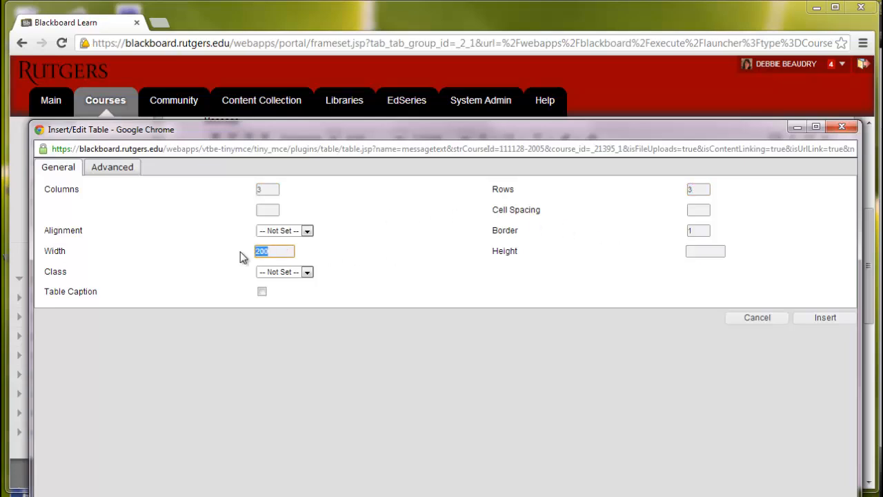
left_click(825, 317)
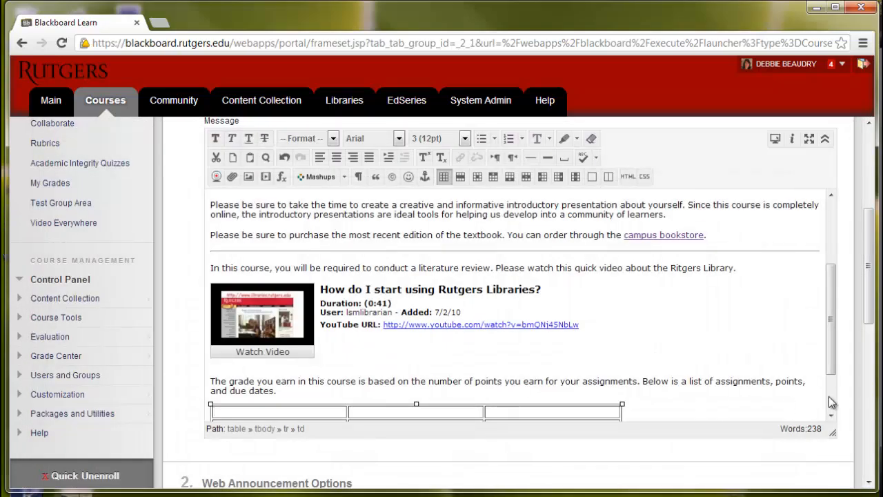
Scroll down to the new table to begin entering its headings and rows.
scroll("down", 3)
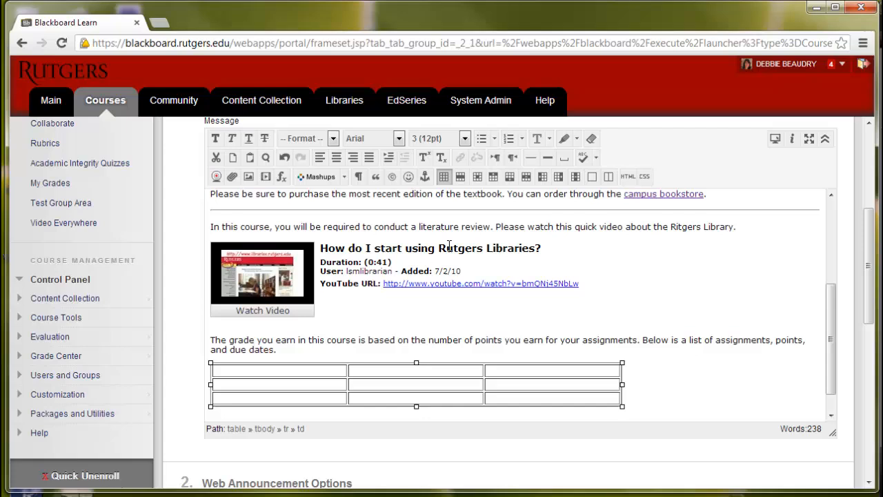
mouse_move(461, 176)
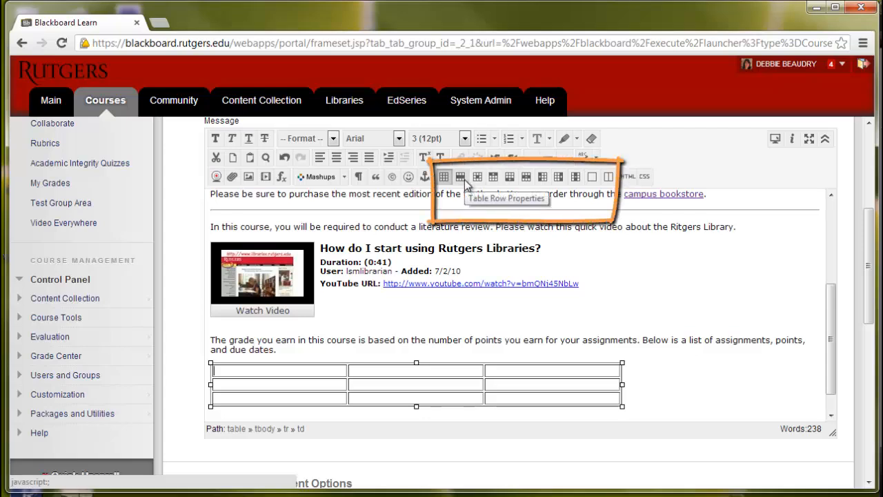
mouse_move(494, 176)
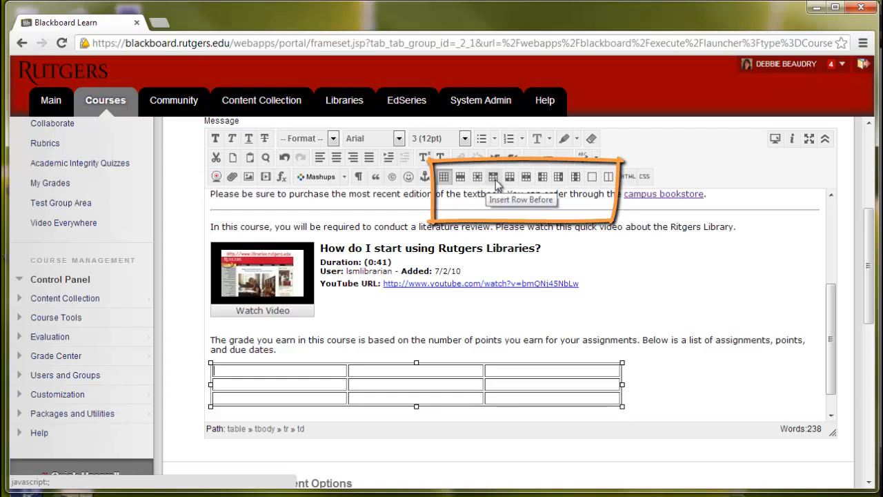
mouse_move(526, 177)
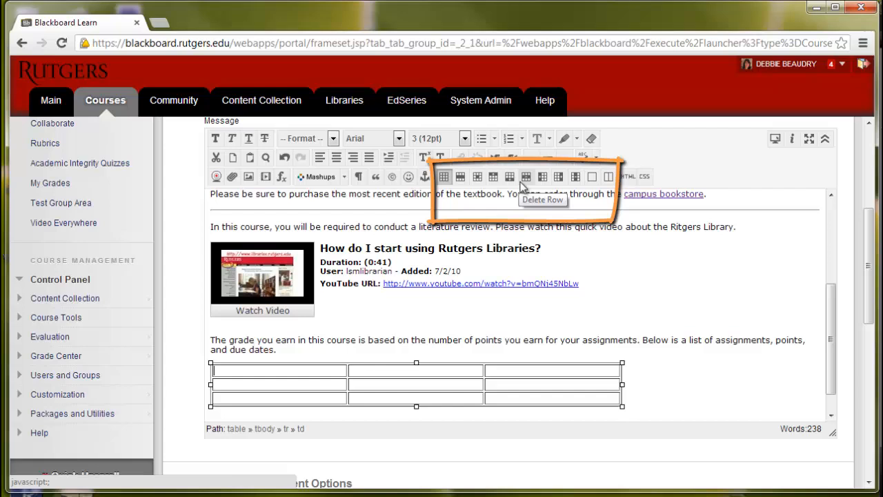
mouse_move(559, 176)
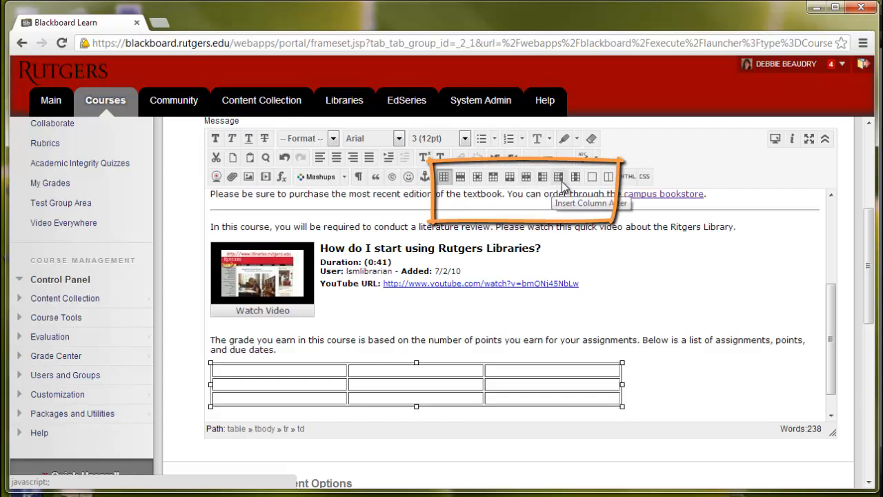
mouse_move(592, 176)
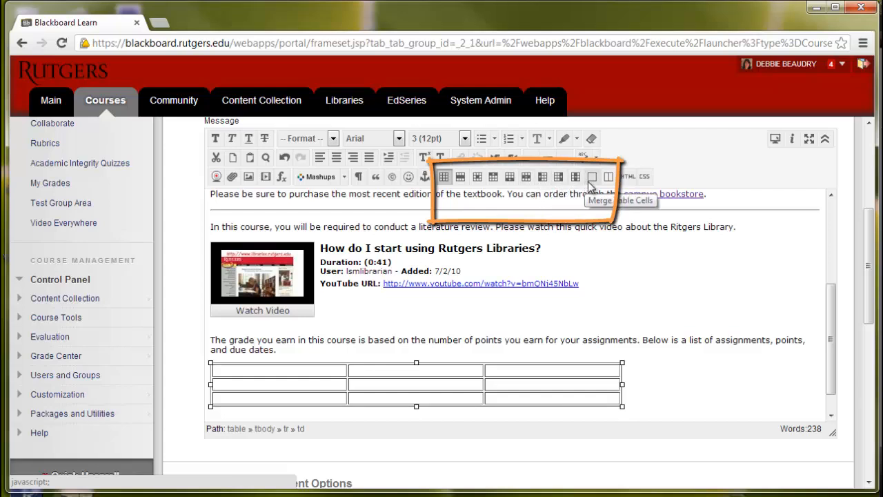
mouse_move(608, 177)
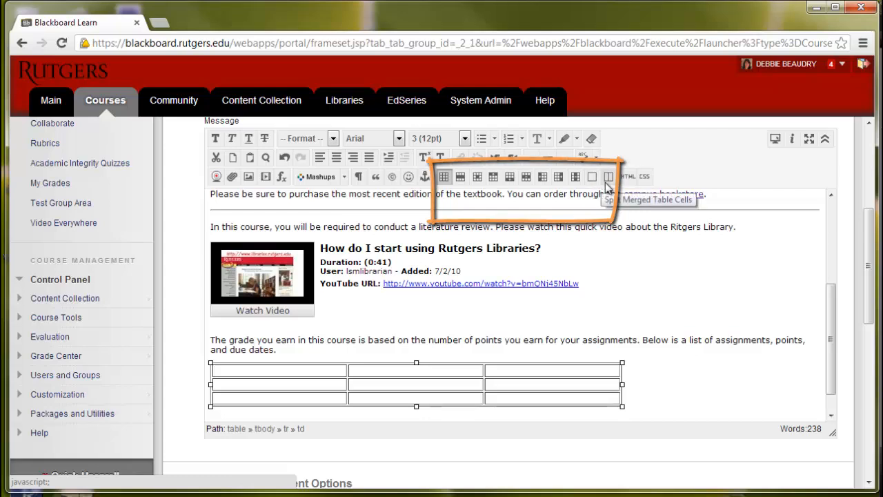
mouse_move(627, 176)
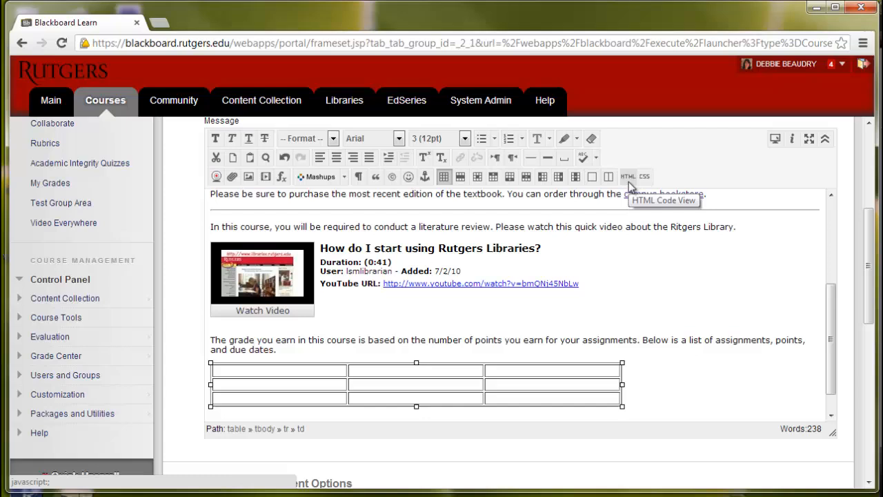
mouse_move(644, 176)
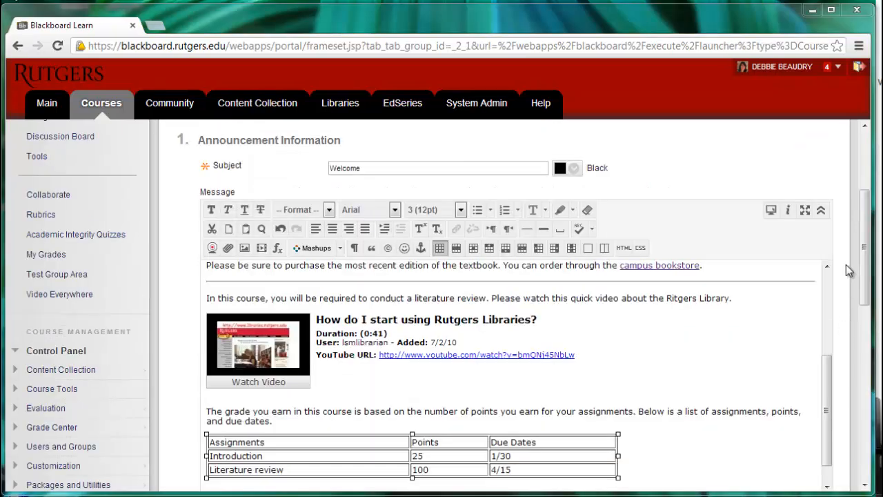
Preview the finished announcement and review the assignments table with Introduction and Literature review rows.
left_click(769, 209)
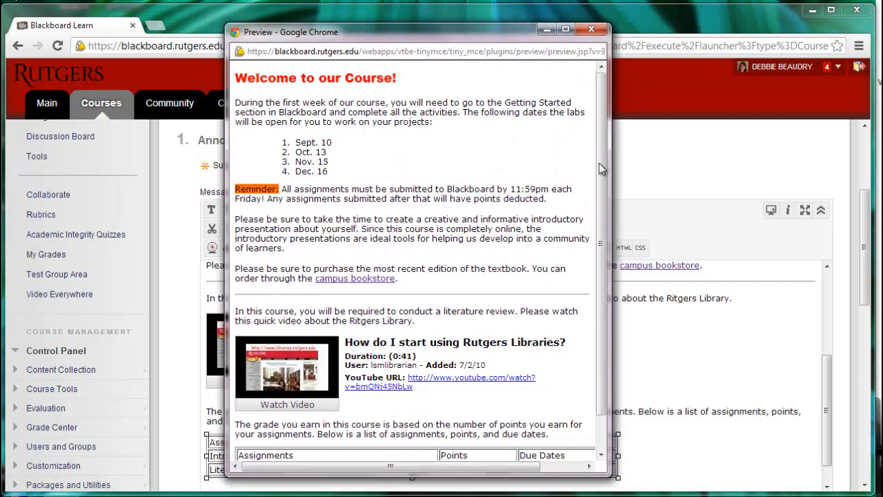
scroll("down", 3)
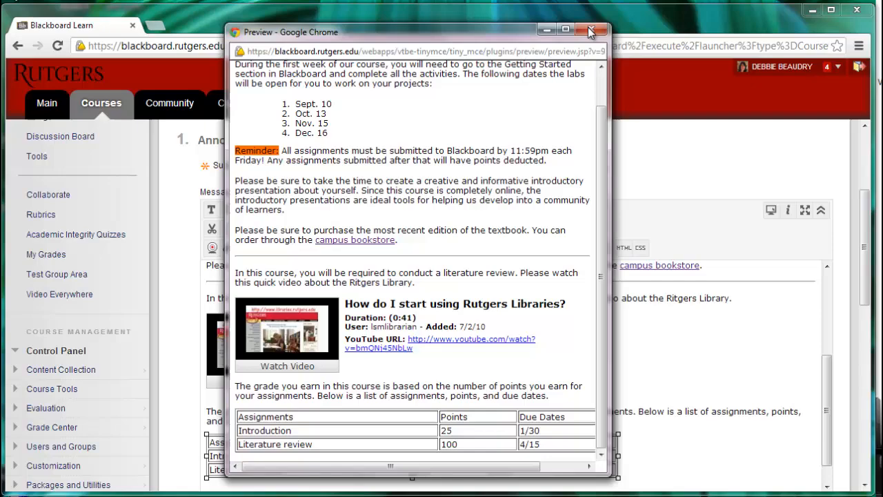